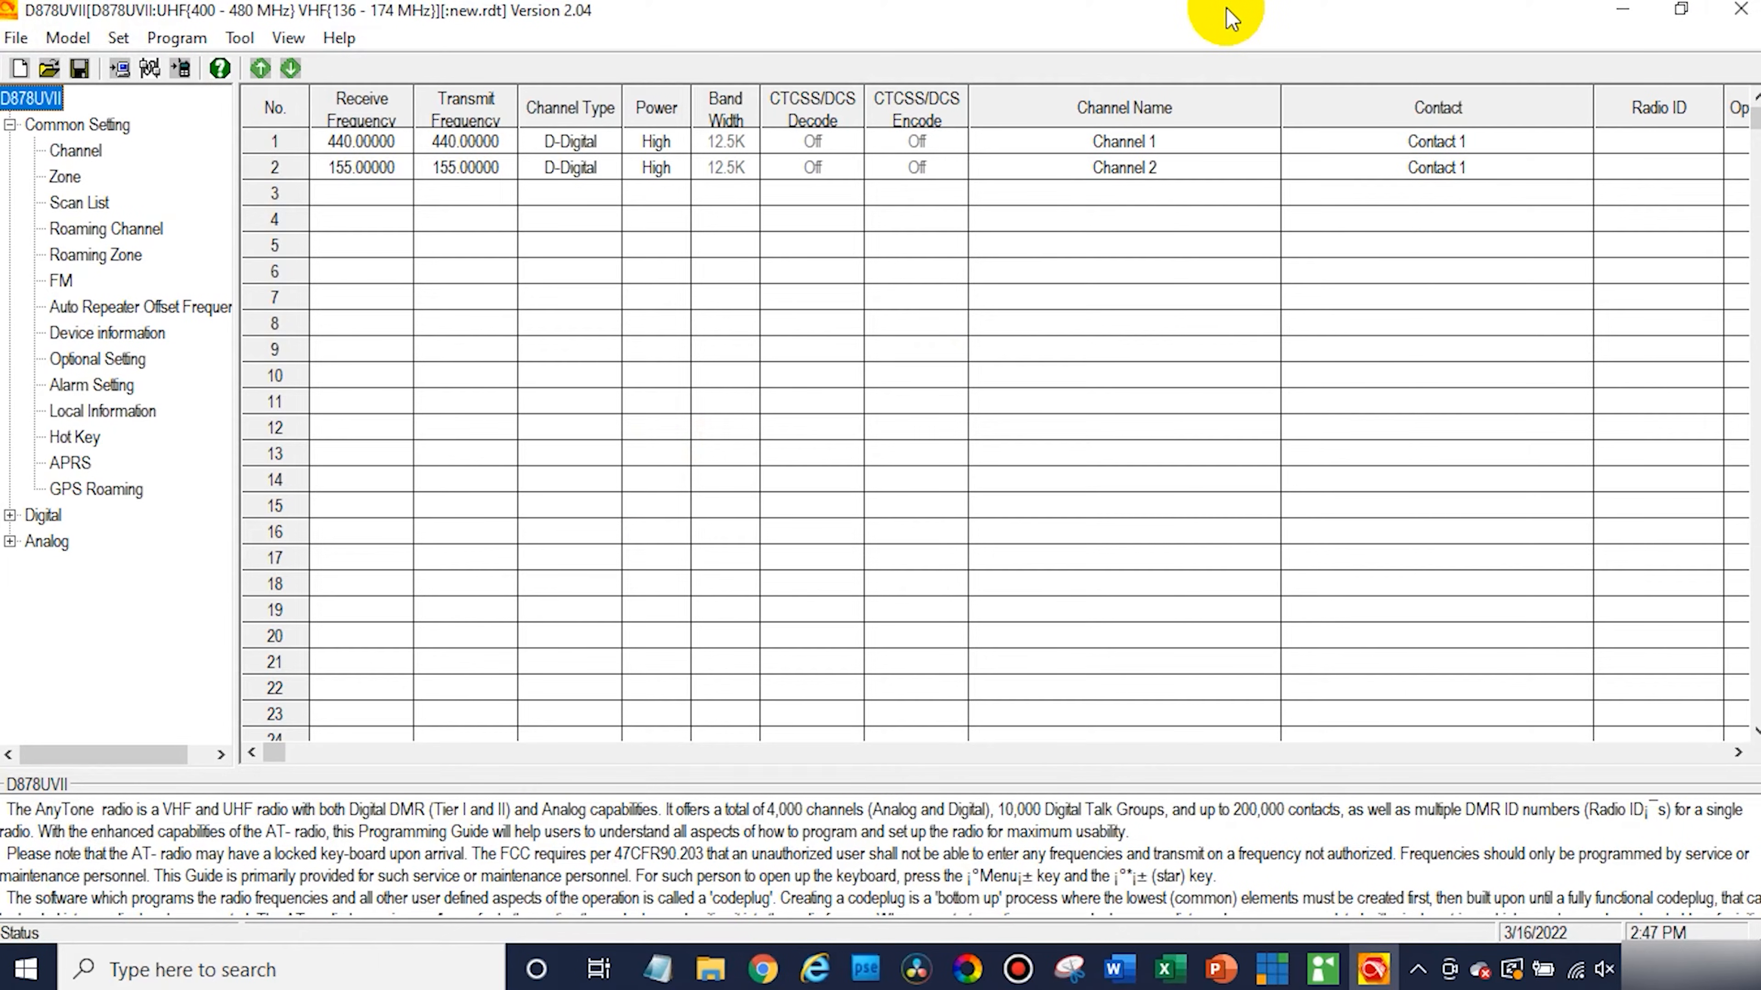
pyautogui.moveTo(886, 294)
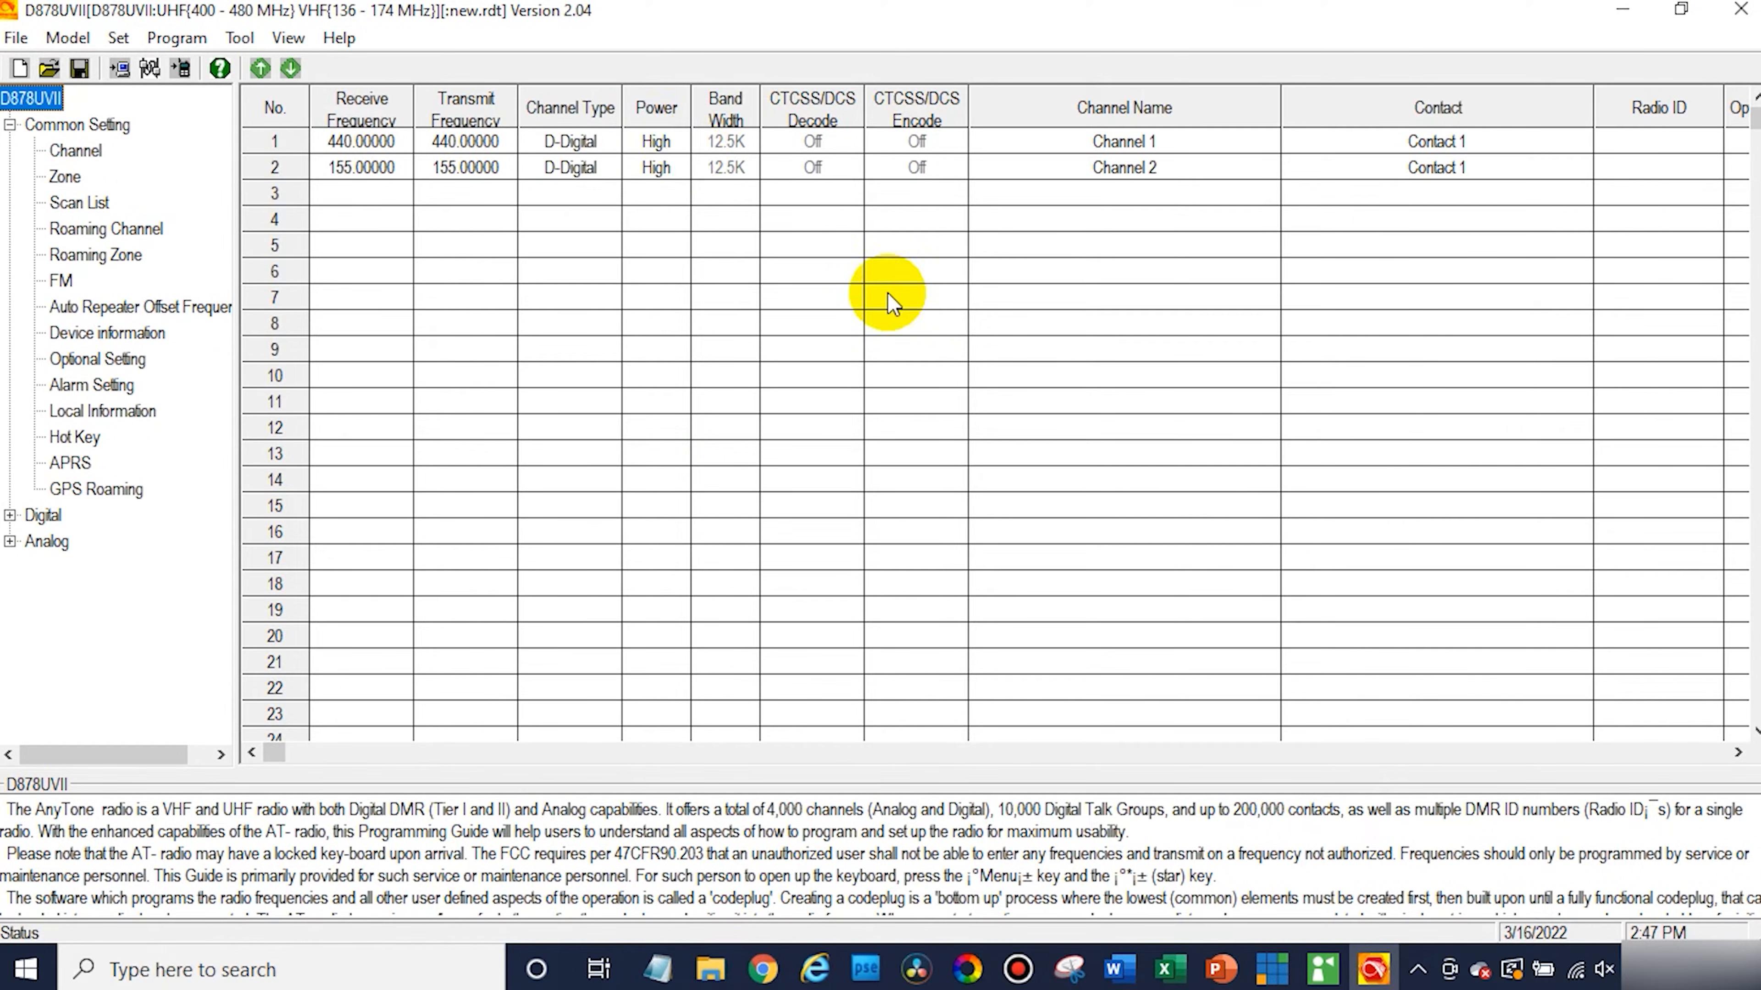
# Step: Bring up the Firmware and Icon Update window from the Tool menu
pyautogui.click(239, 36)
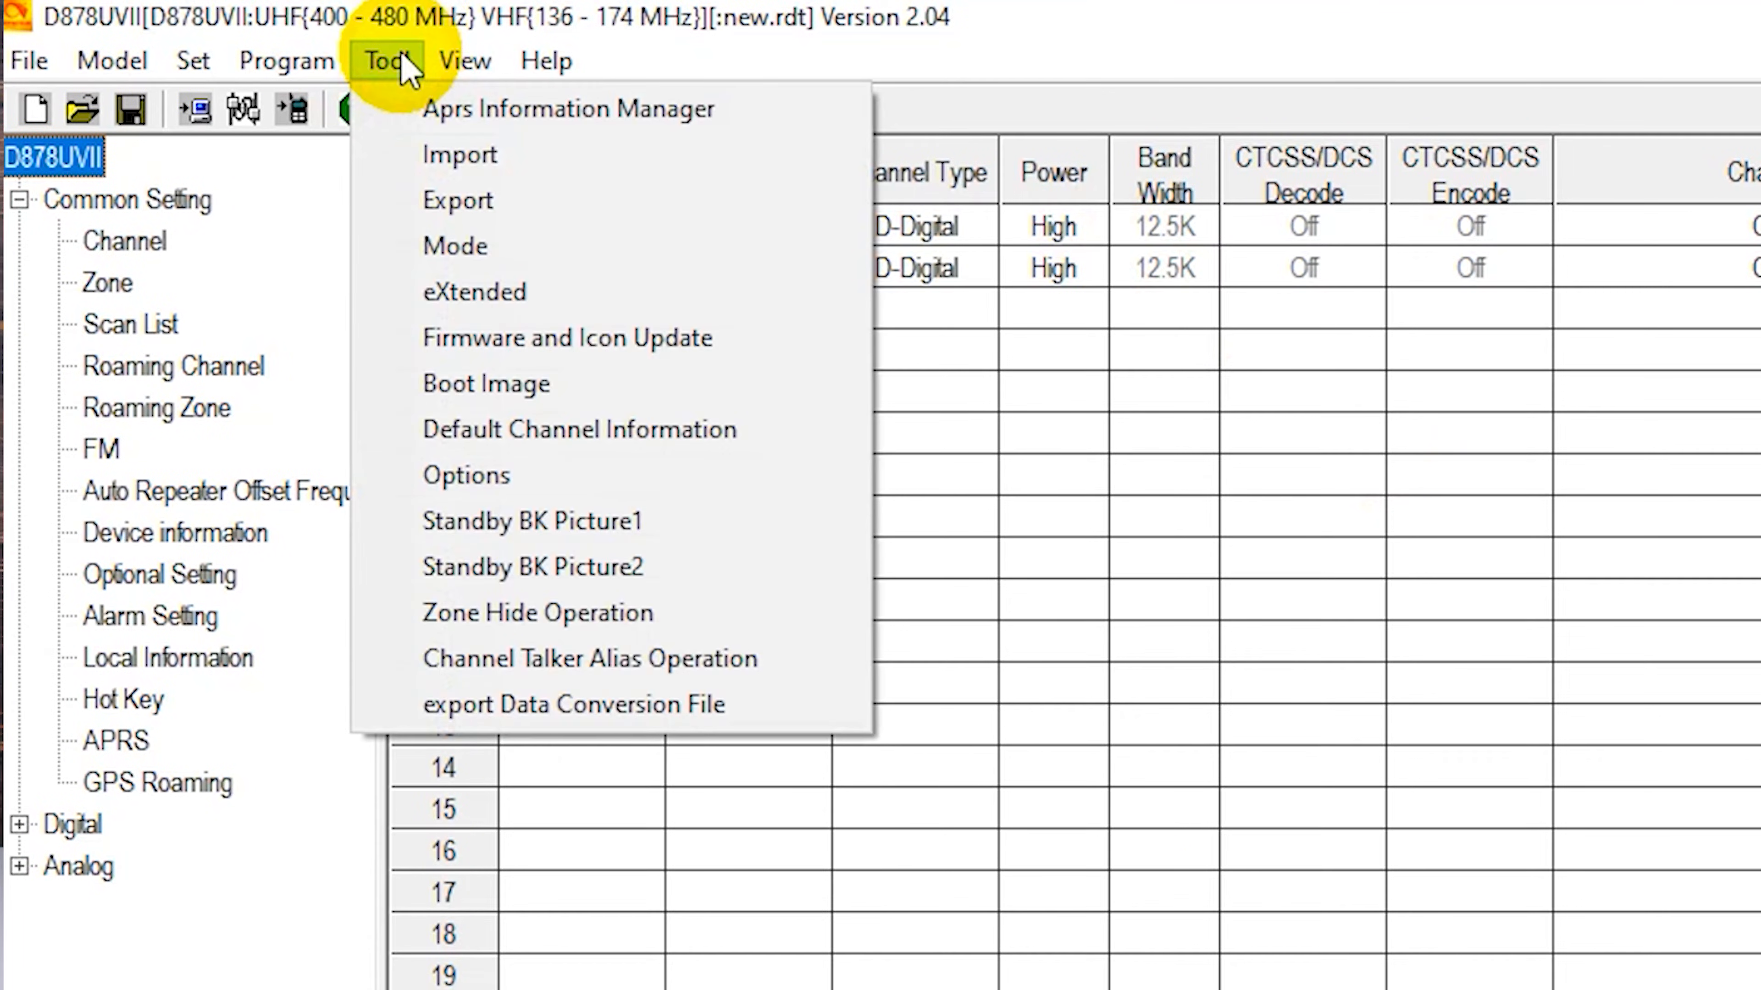
pyautogui.moveTo(612, 338)
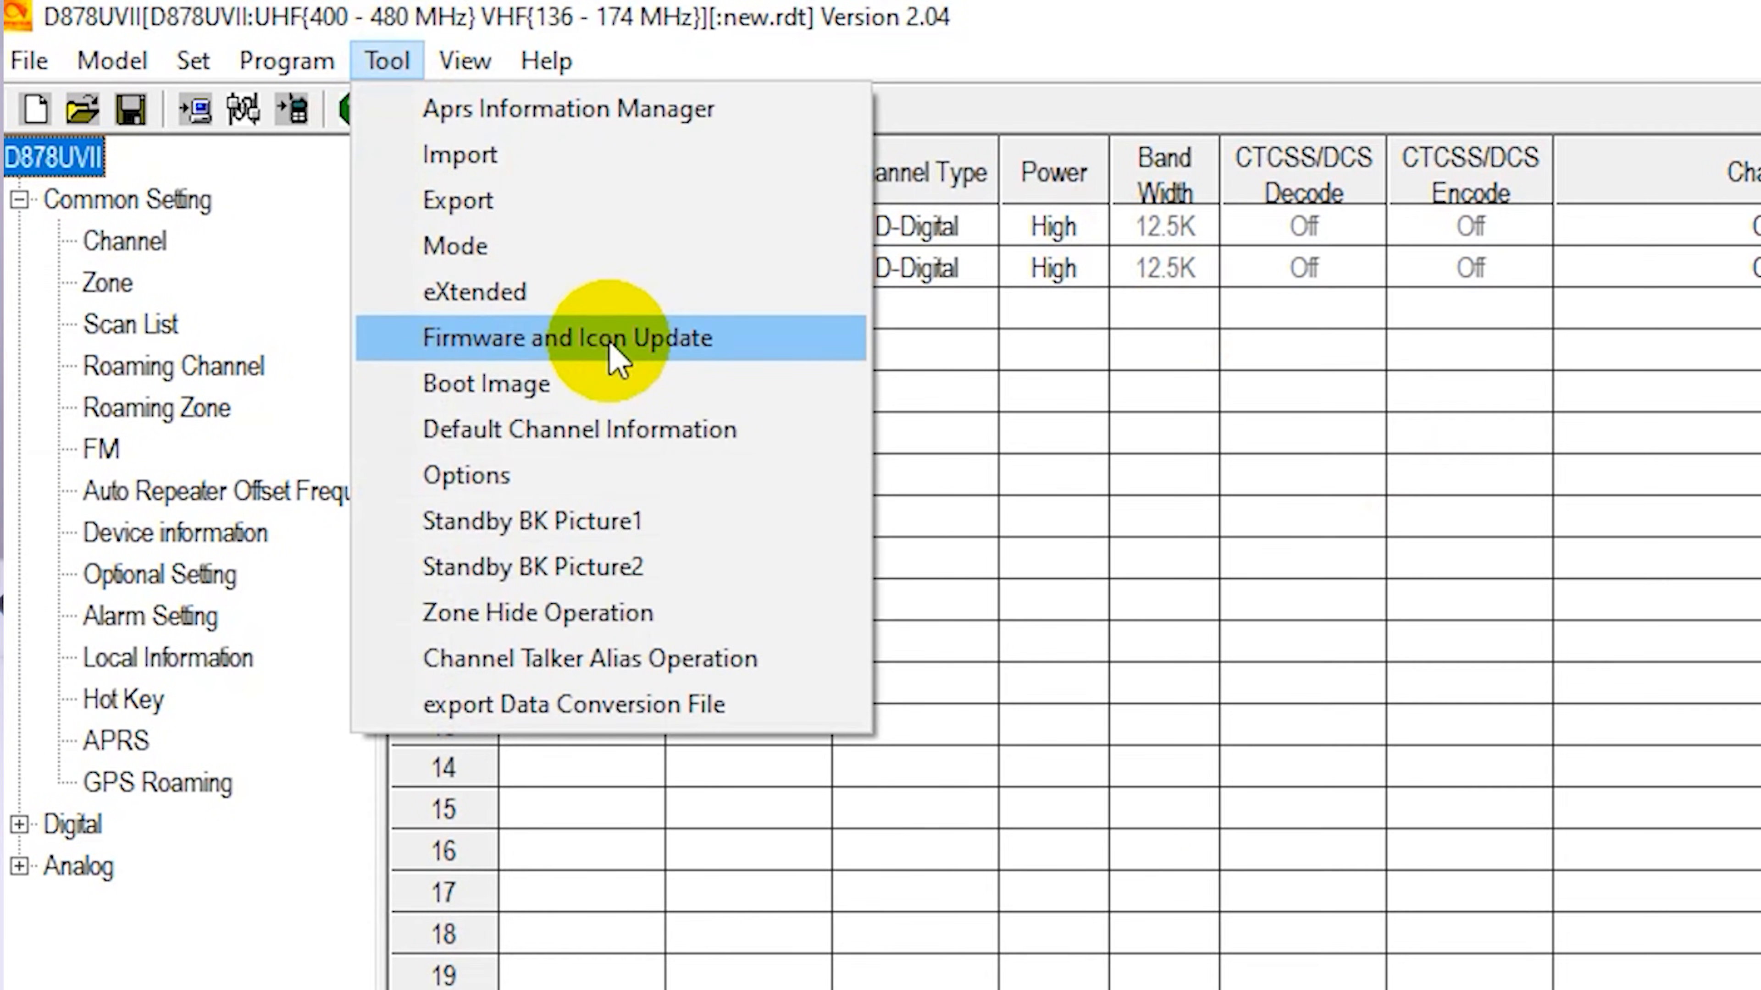
pyautogui.click(565, 336)
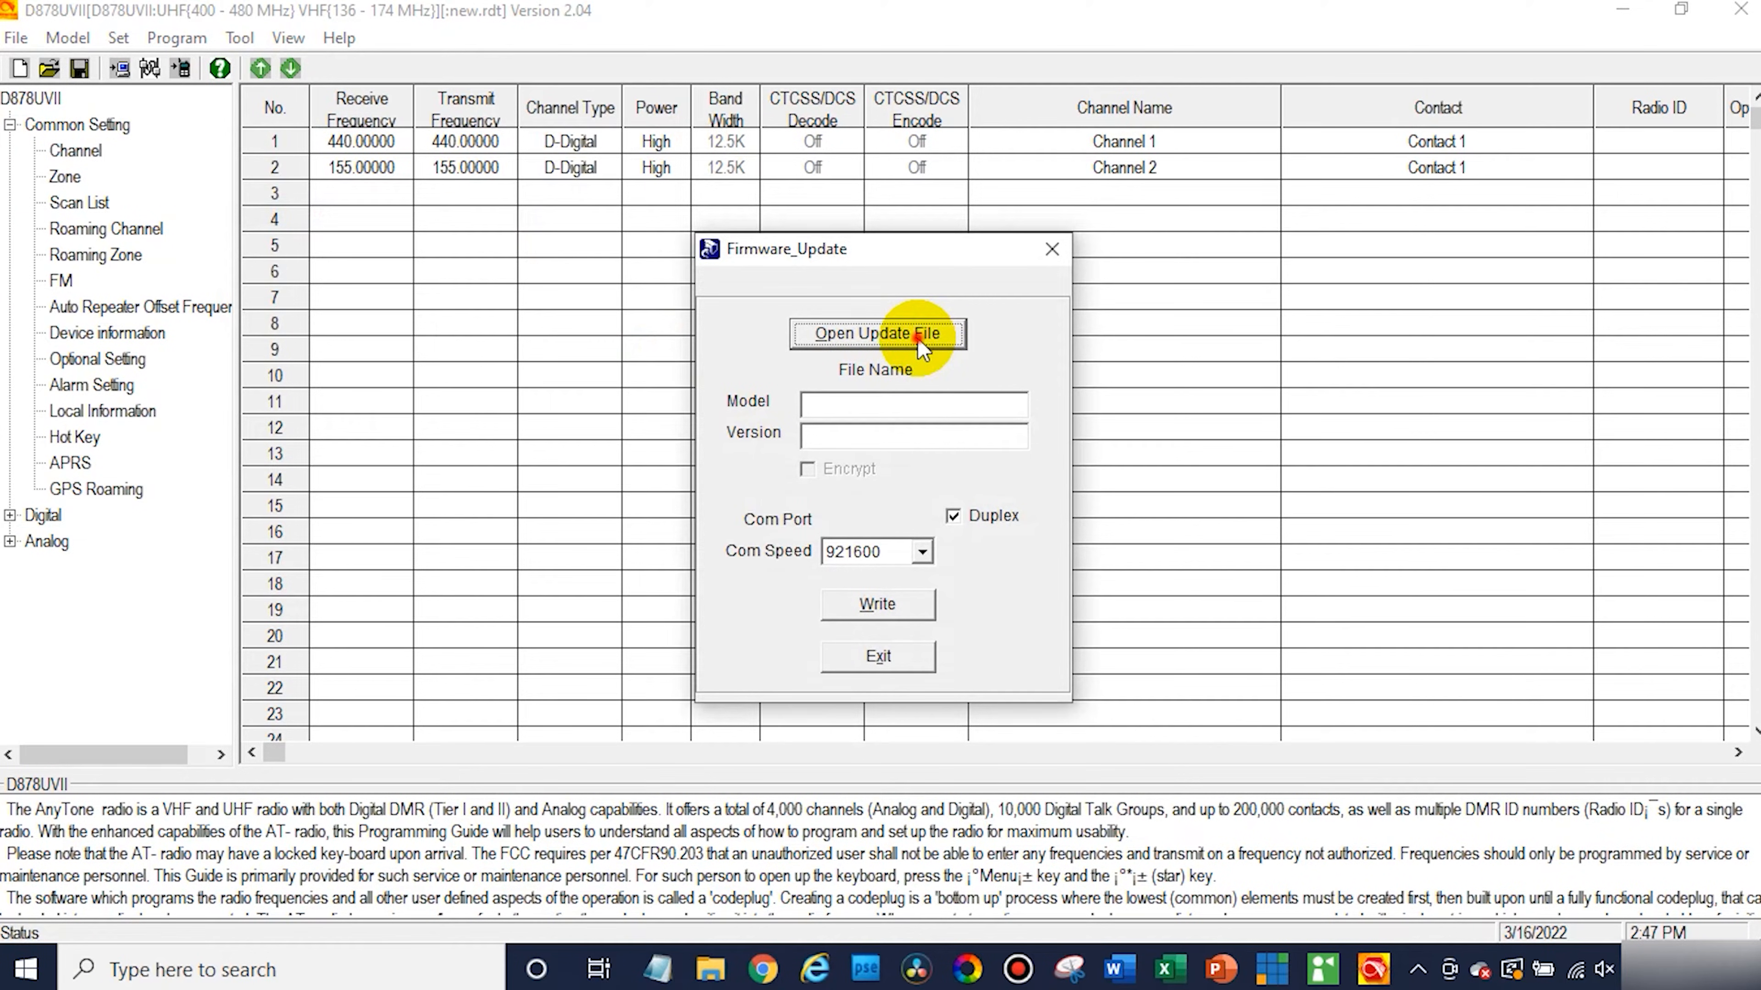
# Step: Browse from the Desktop into the 'D878UVII V2.04 official release 211210' folder
pyautogui.click(877, 334)
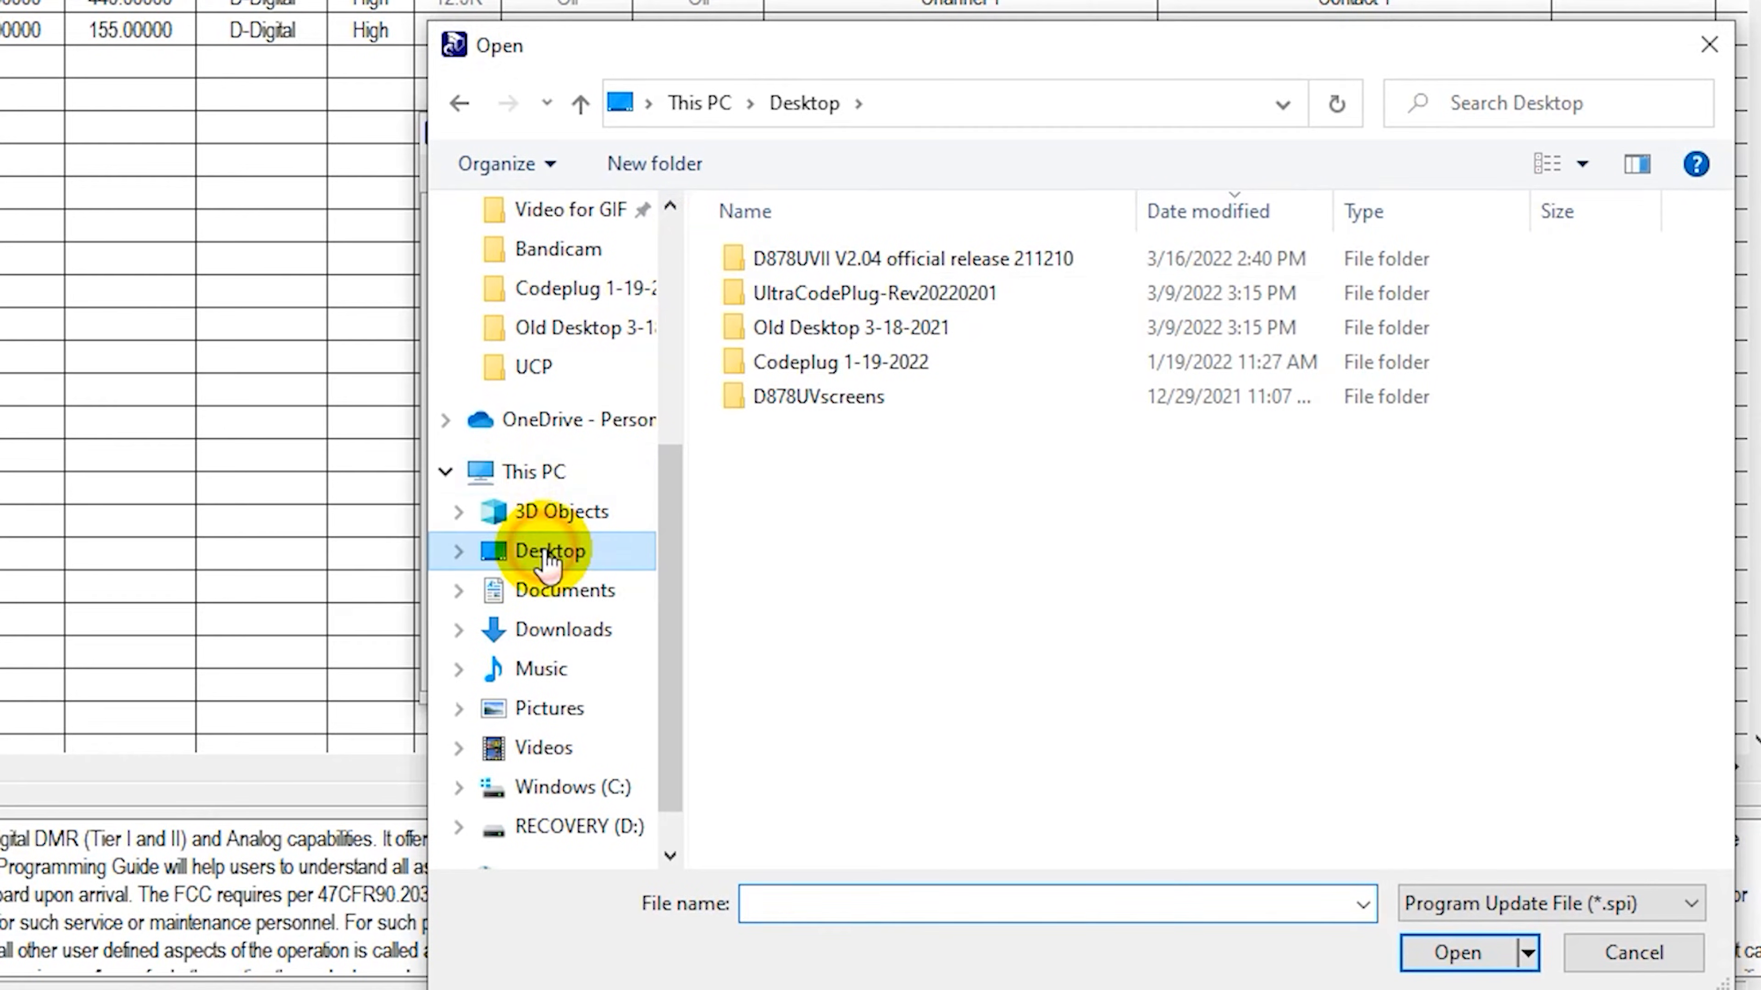
pyautogui.click(904, 258)
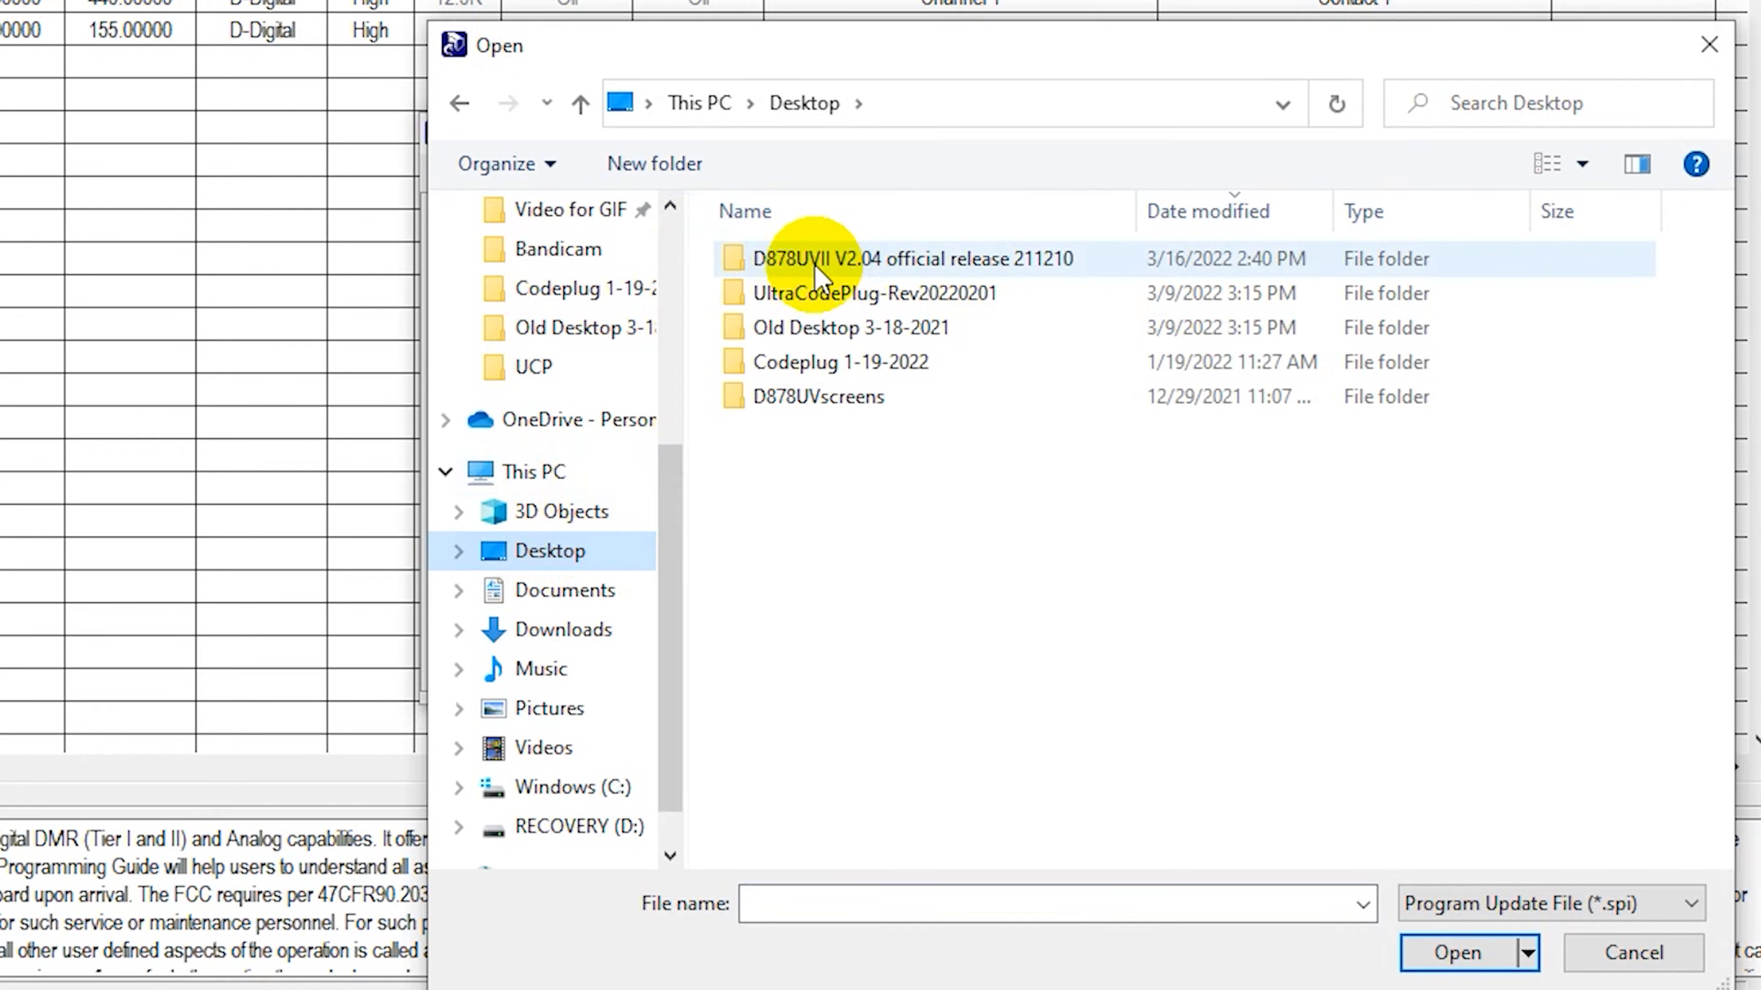
pyautogui.doubleClick(910, 259)
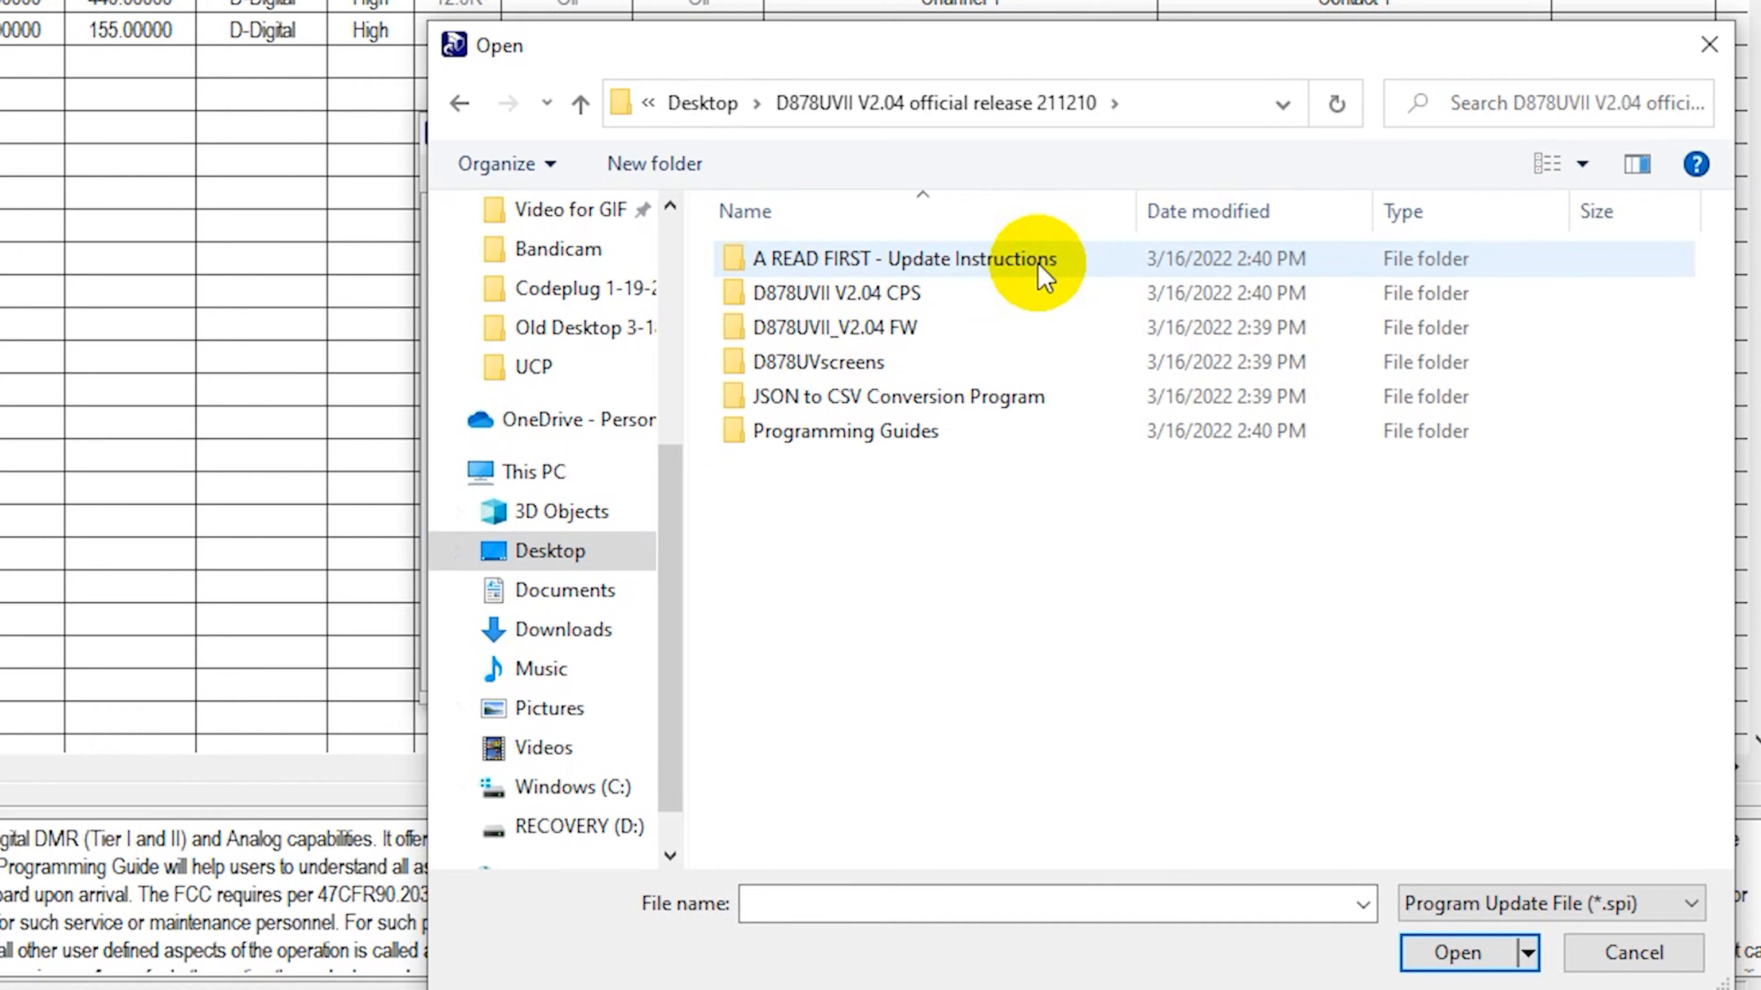
pyautogui.click(836, 294)
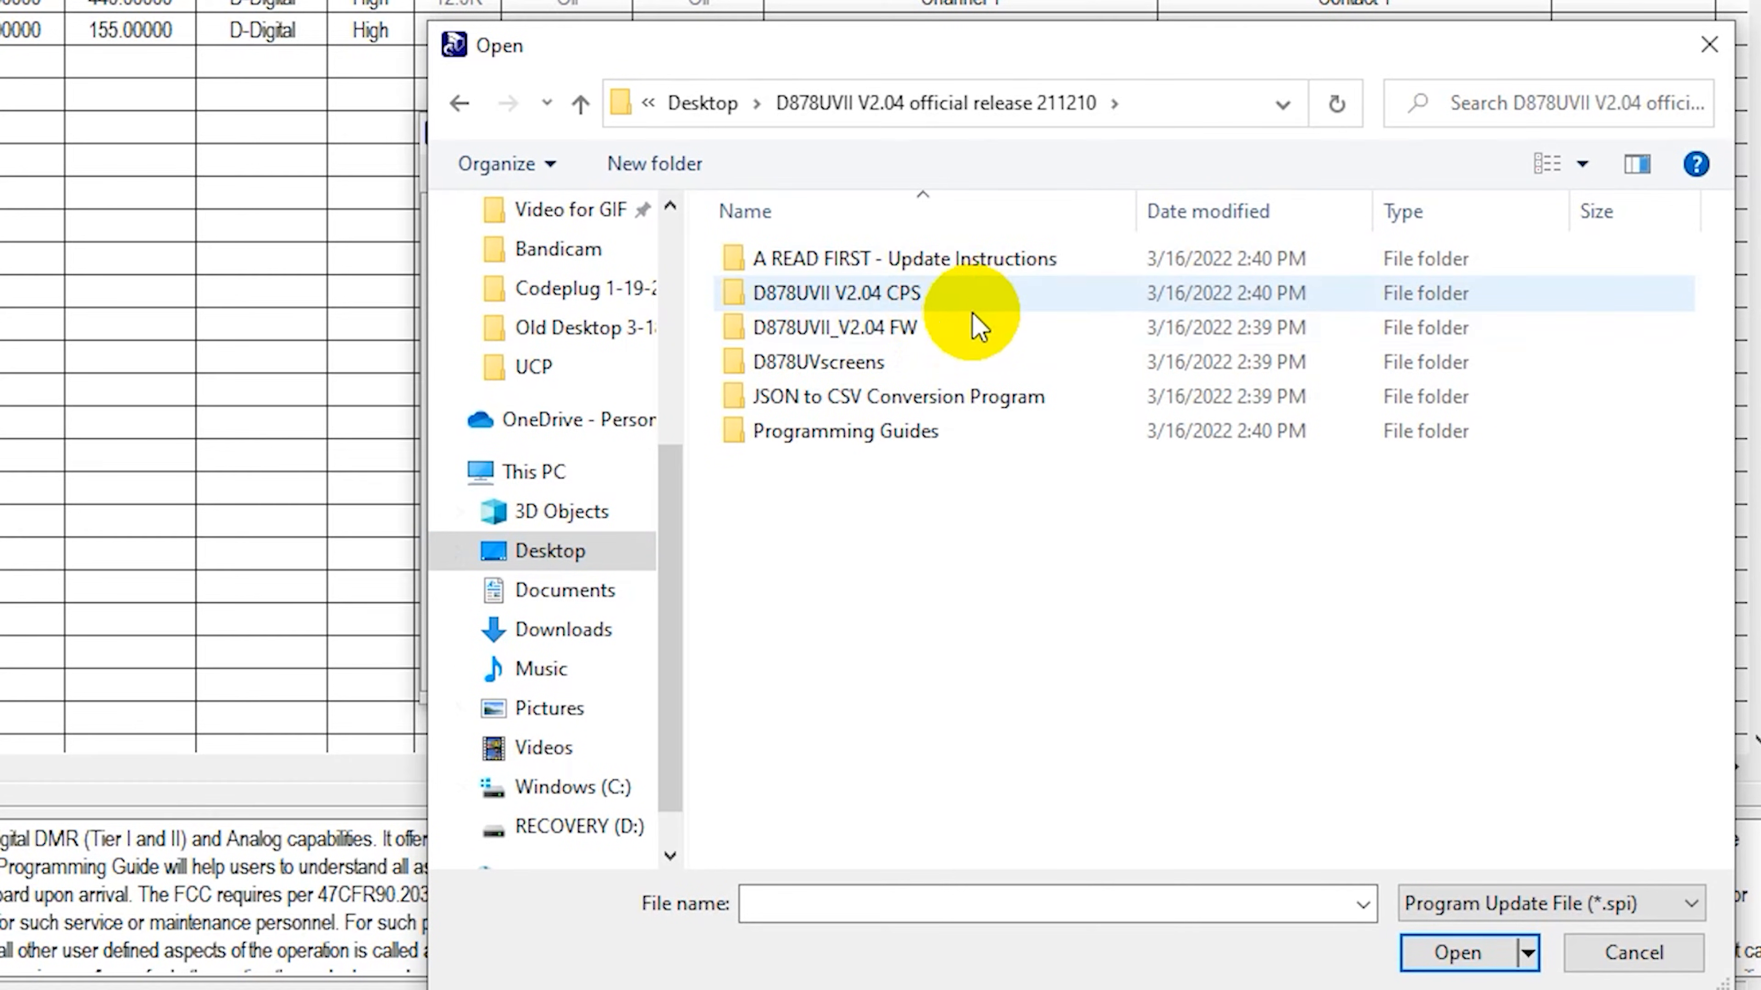
pyautogui.moveTo(915, 298)
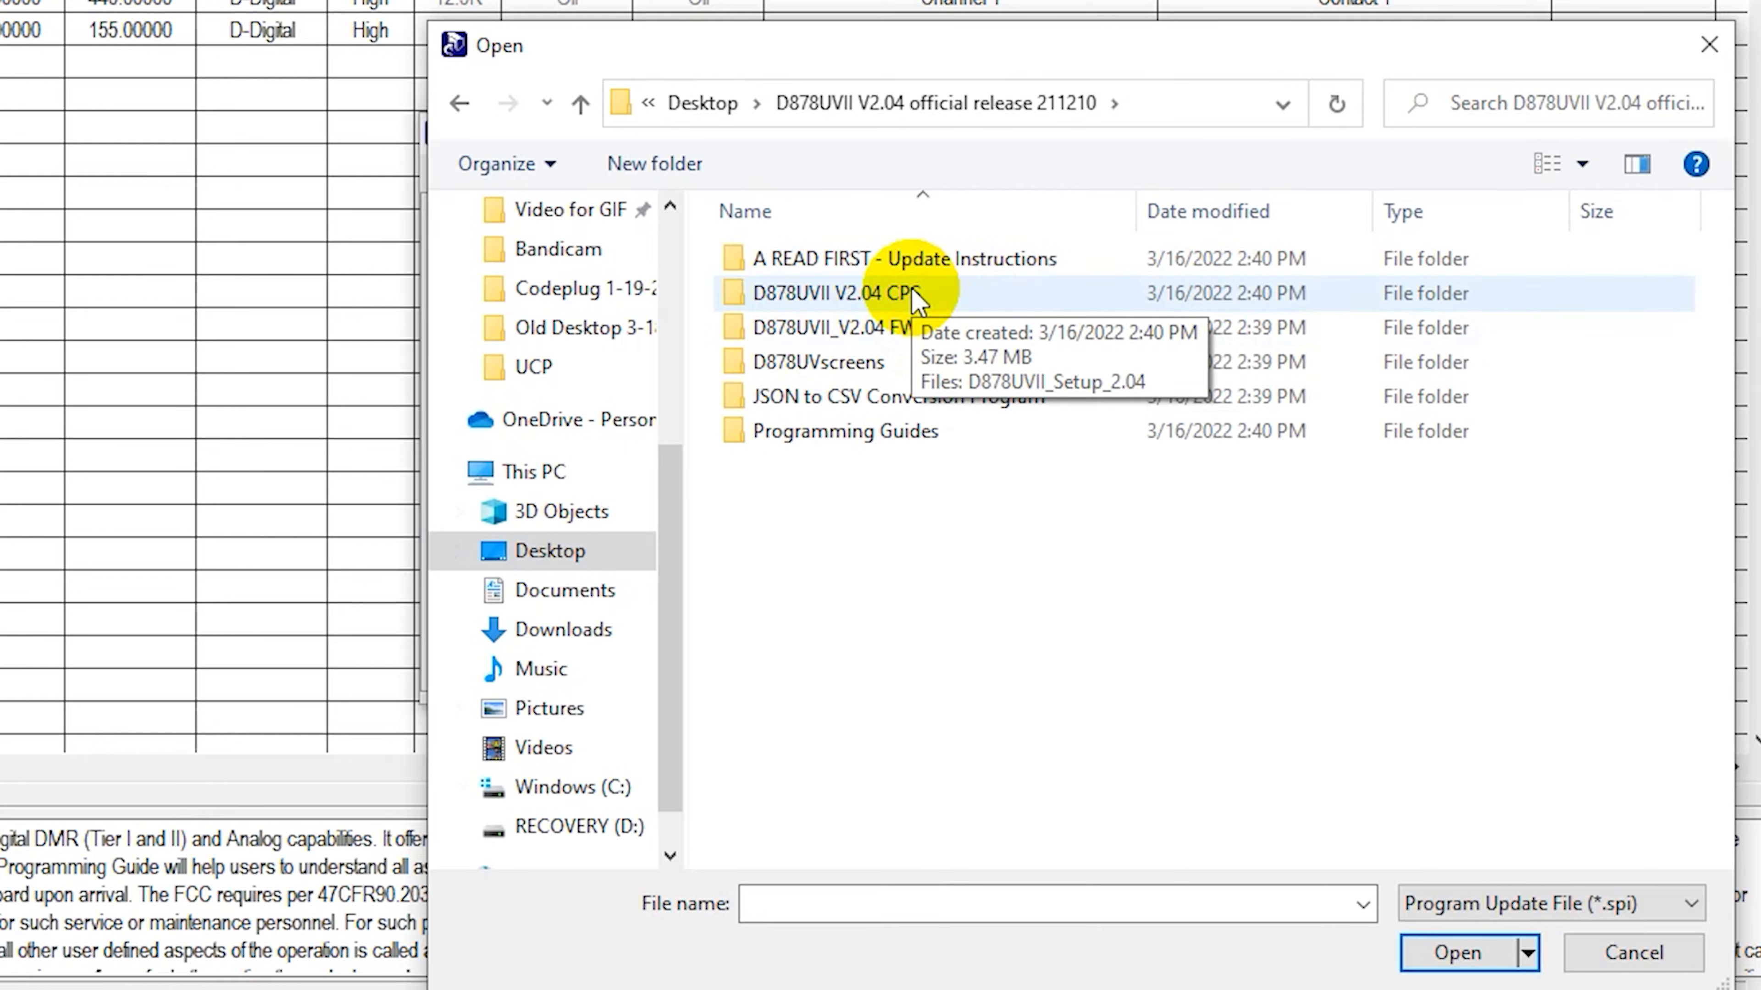
# Step: Load the V2.04 SPI firmware file from the 'D878UVII_V2.04 FW' folder
pyautogui.click(840, 326)
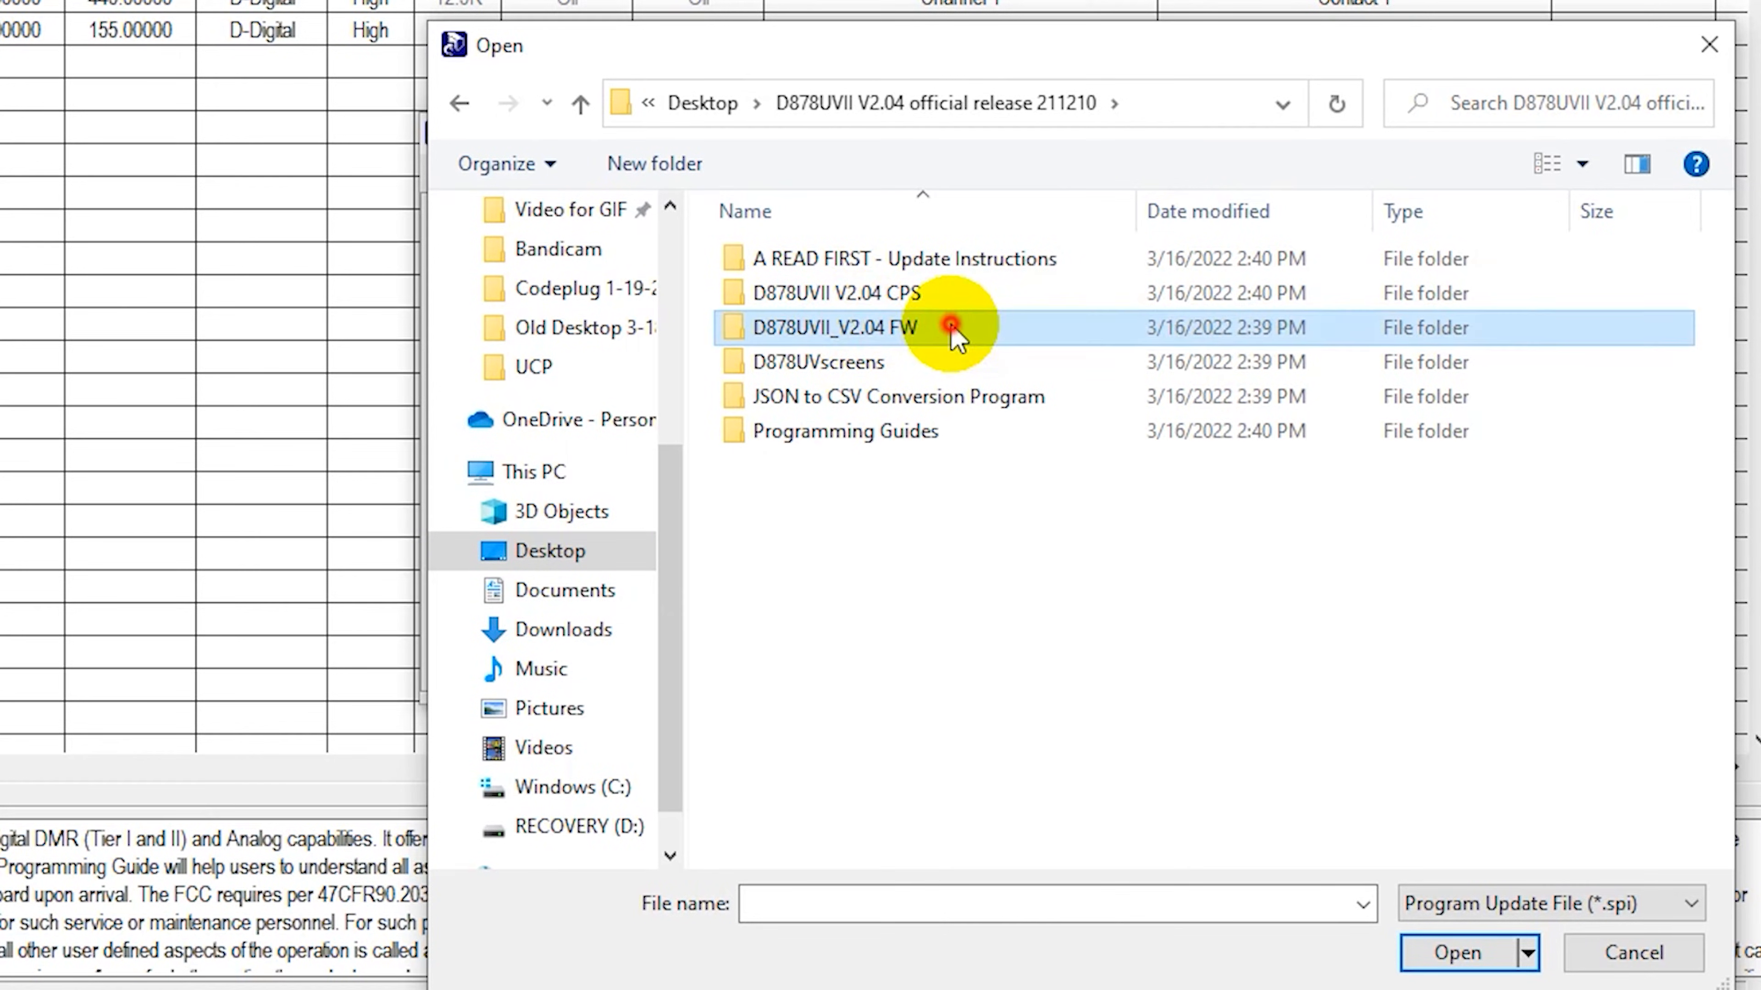
pyautogui.doubleClick(836, 326)
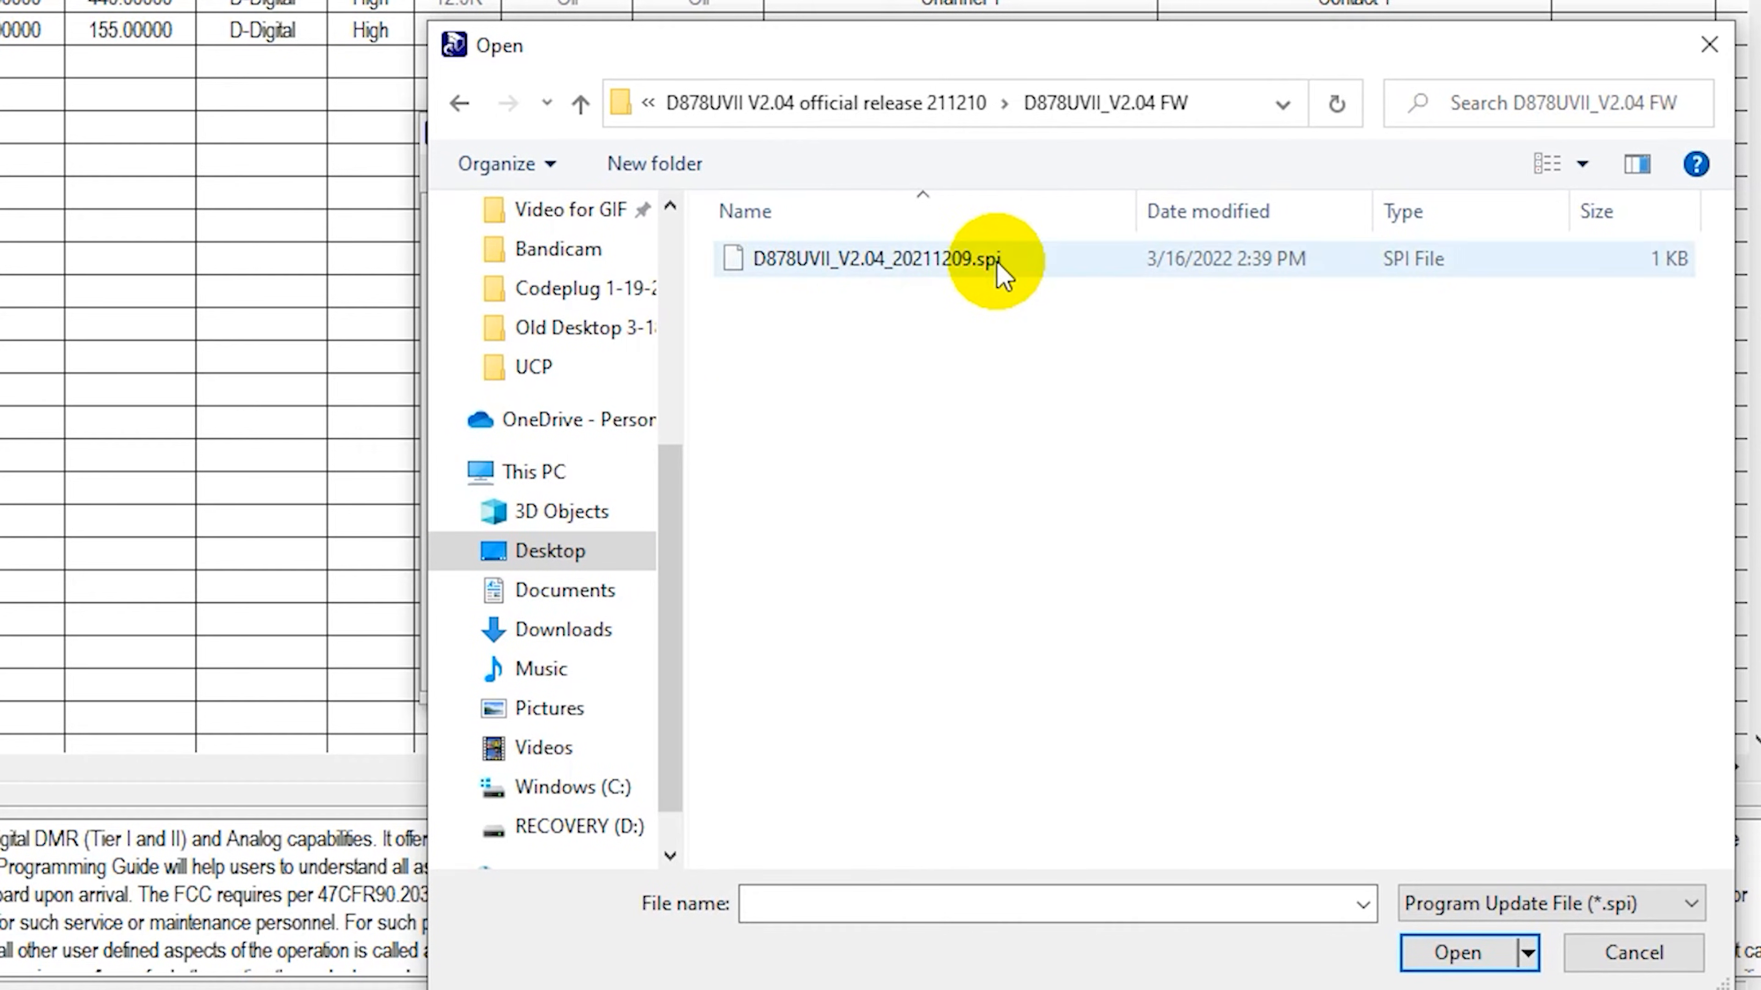
pyautogui.click(879, 258)
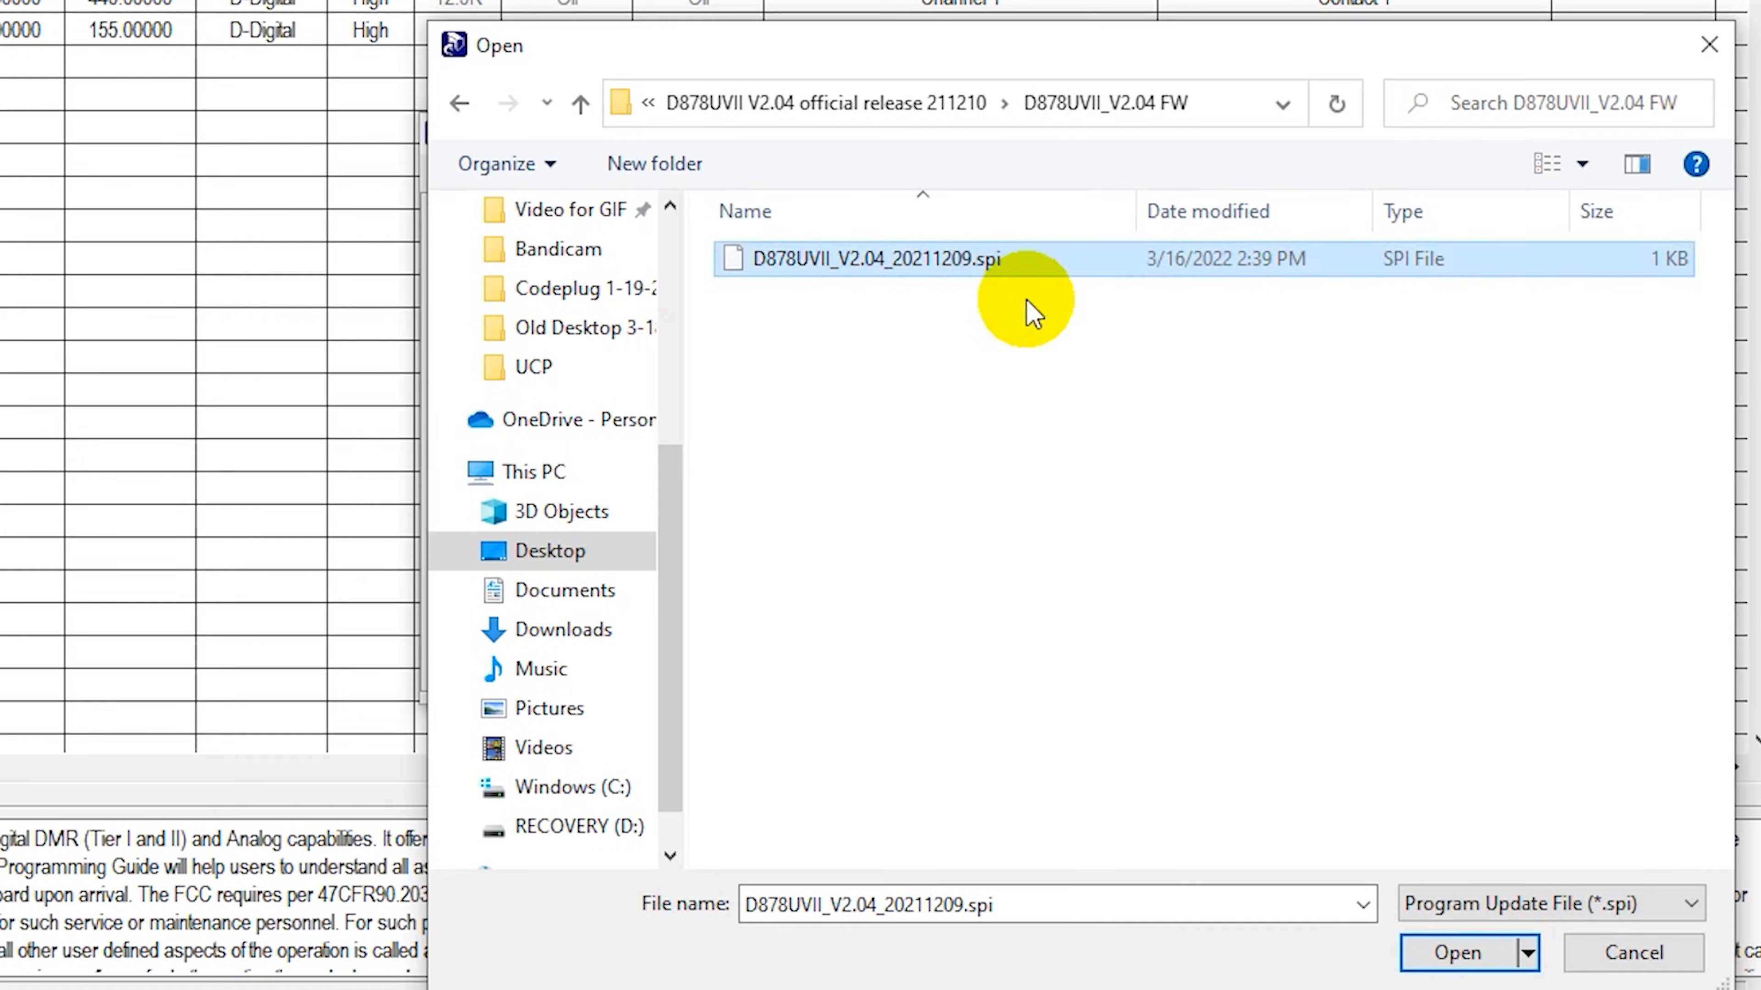
pyautogui.click(1456, 952)
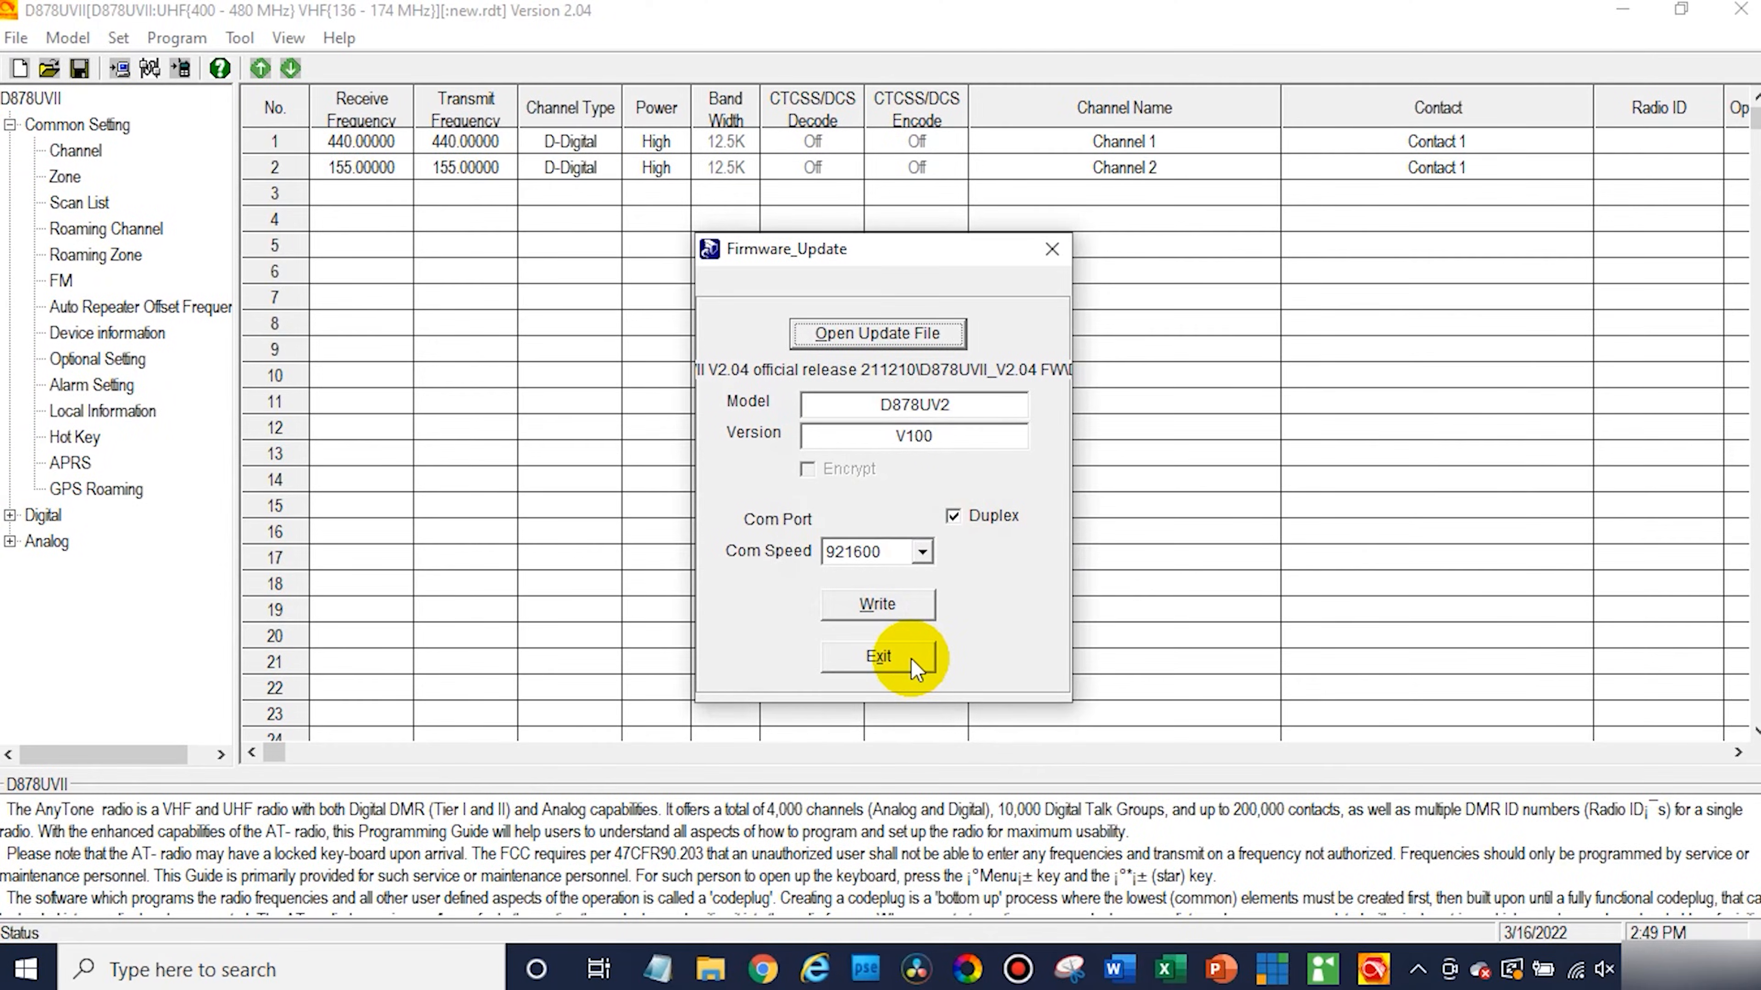
# Step: Exit the firmware window and confirm COM3 in Set COM
pyautogui.click(877, 657)
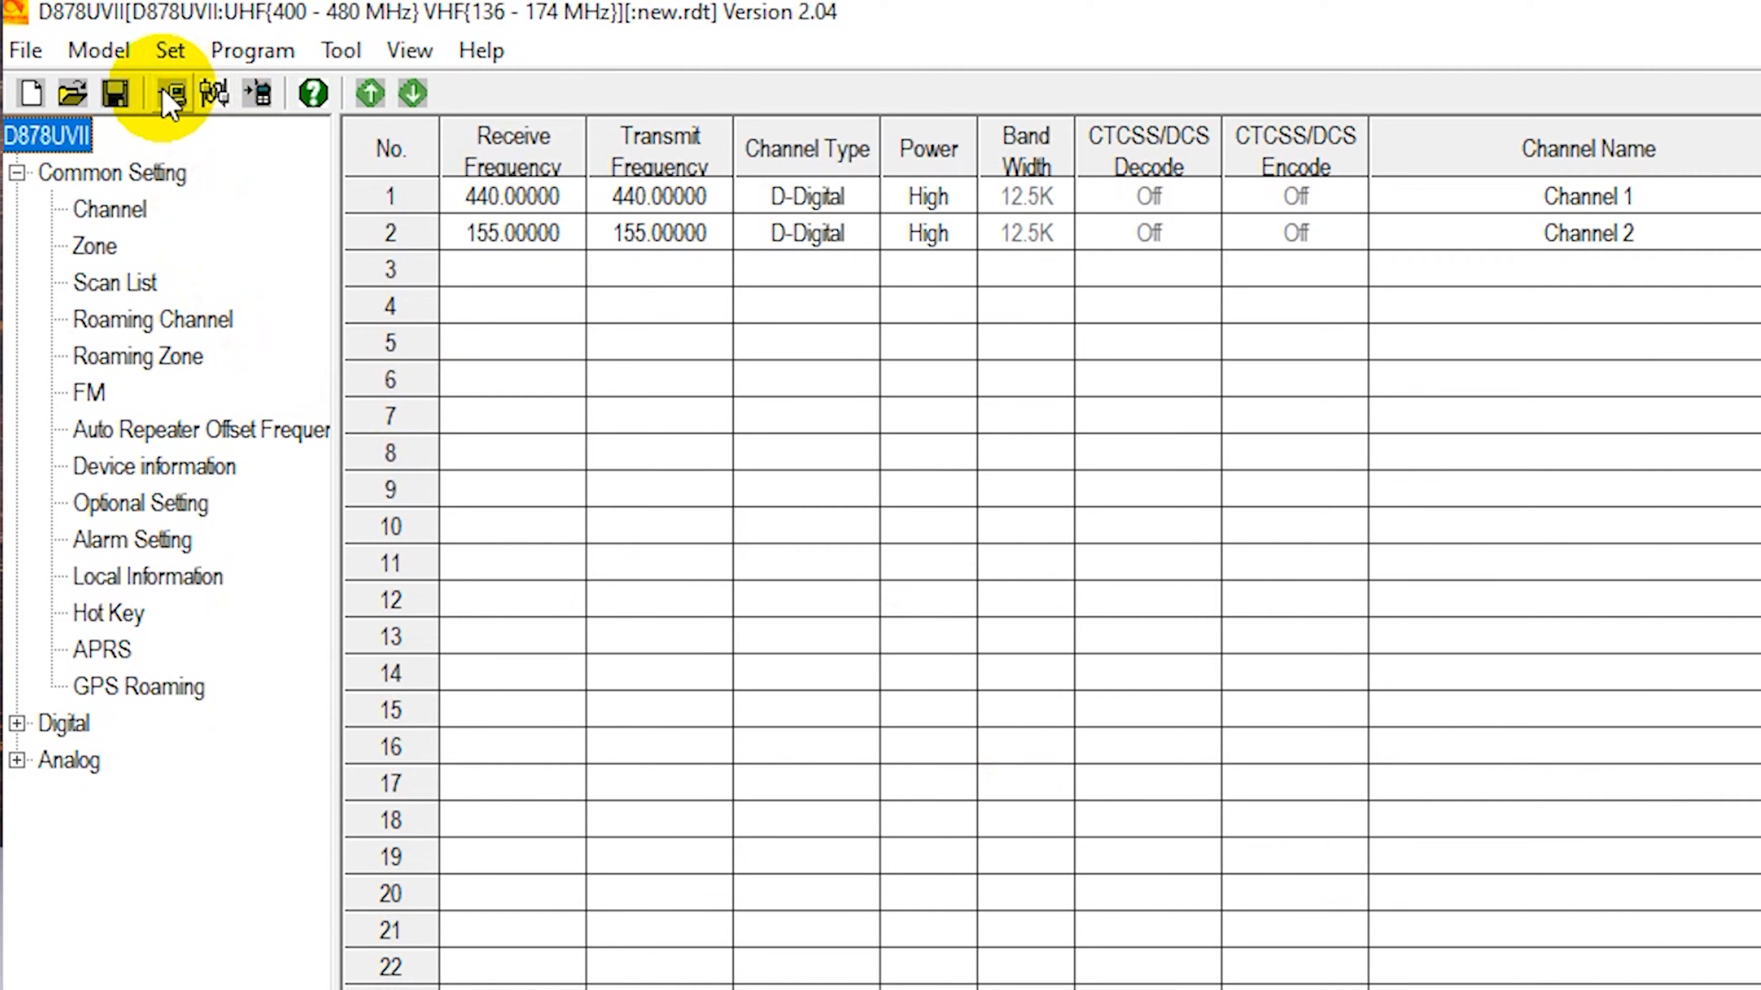
pyautogui.click(169, 88)
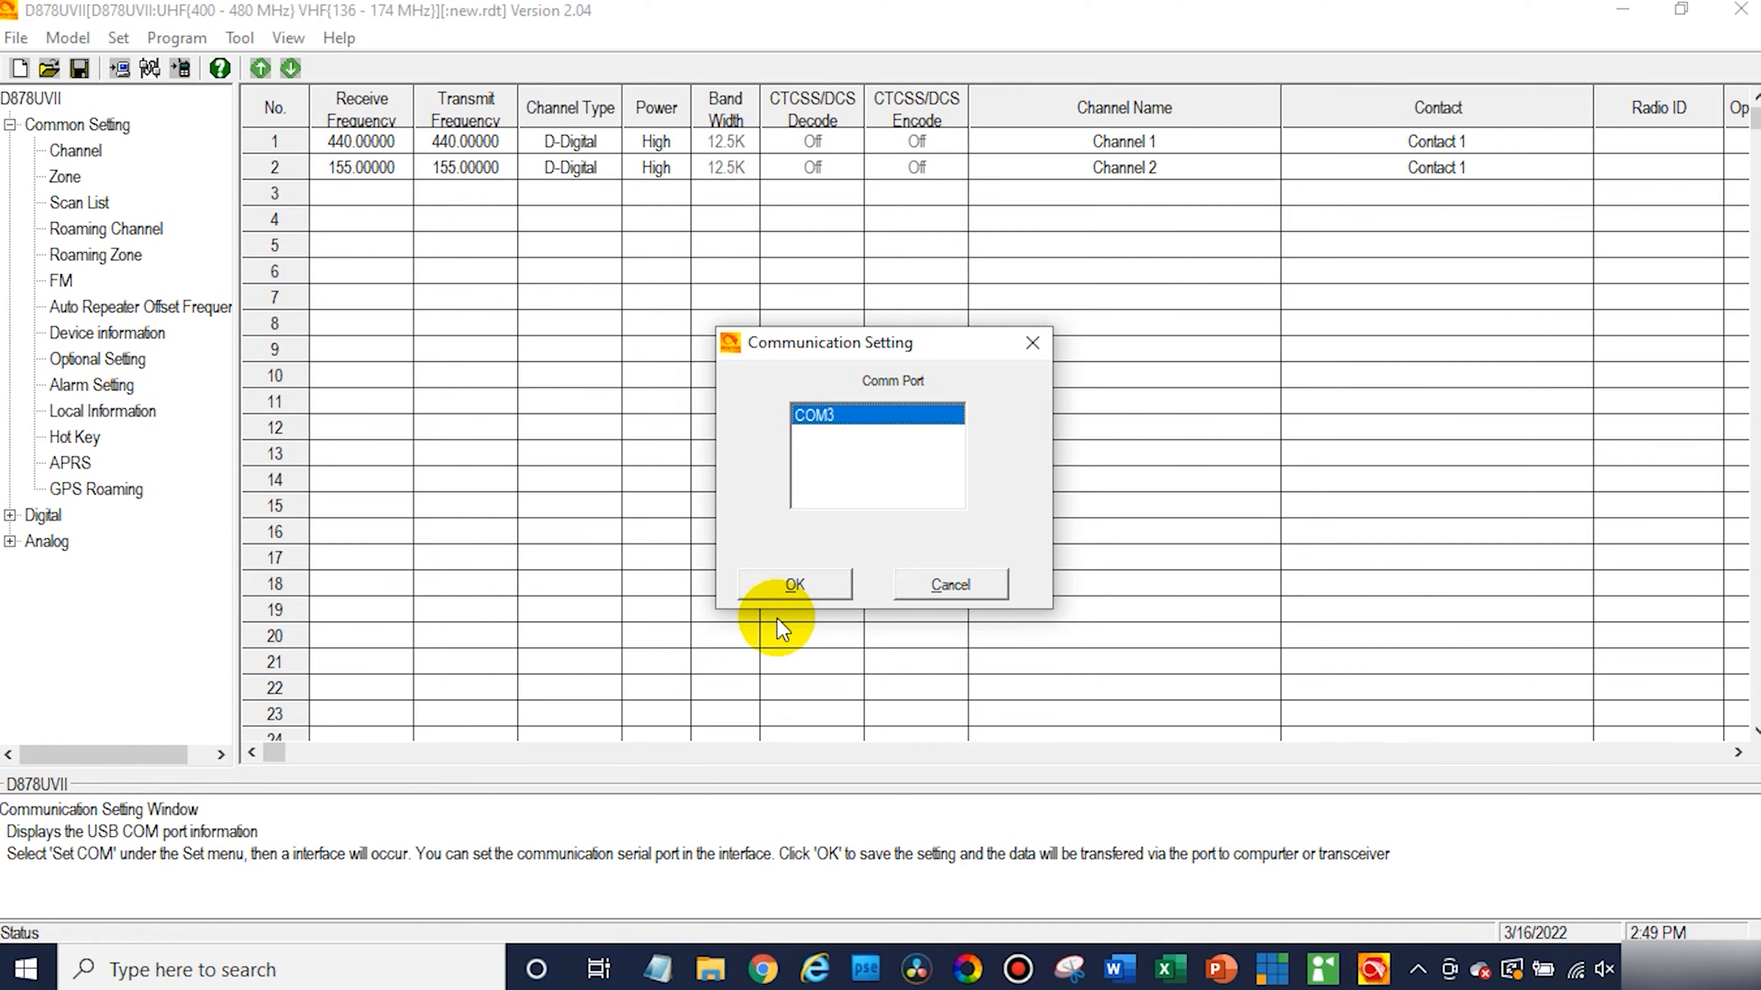
pyautogui.click(794, 584)
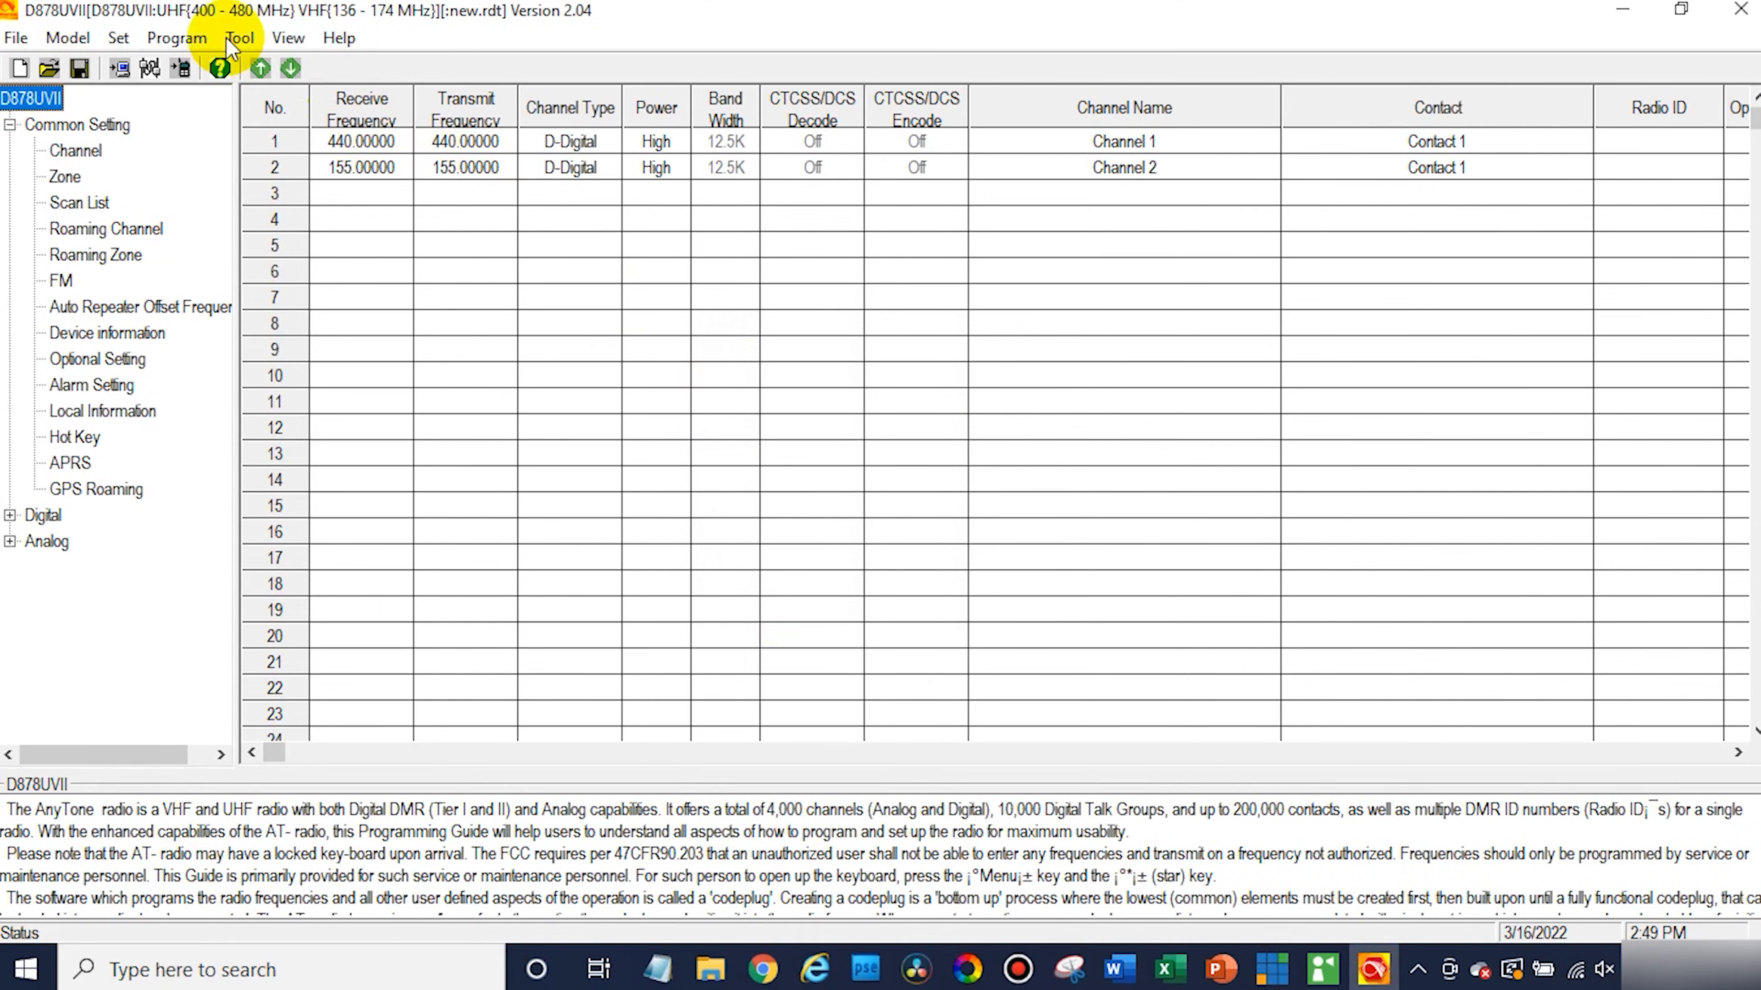
# Step: Write the loaded V2.04 firmware to the radio and confirm the 'Write to Radio' prompt
pyautogui.click(240, 37)
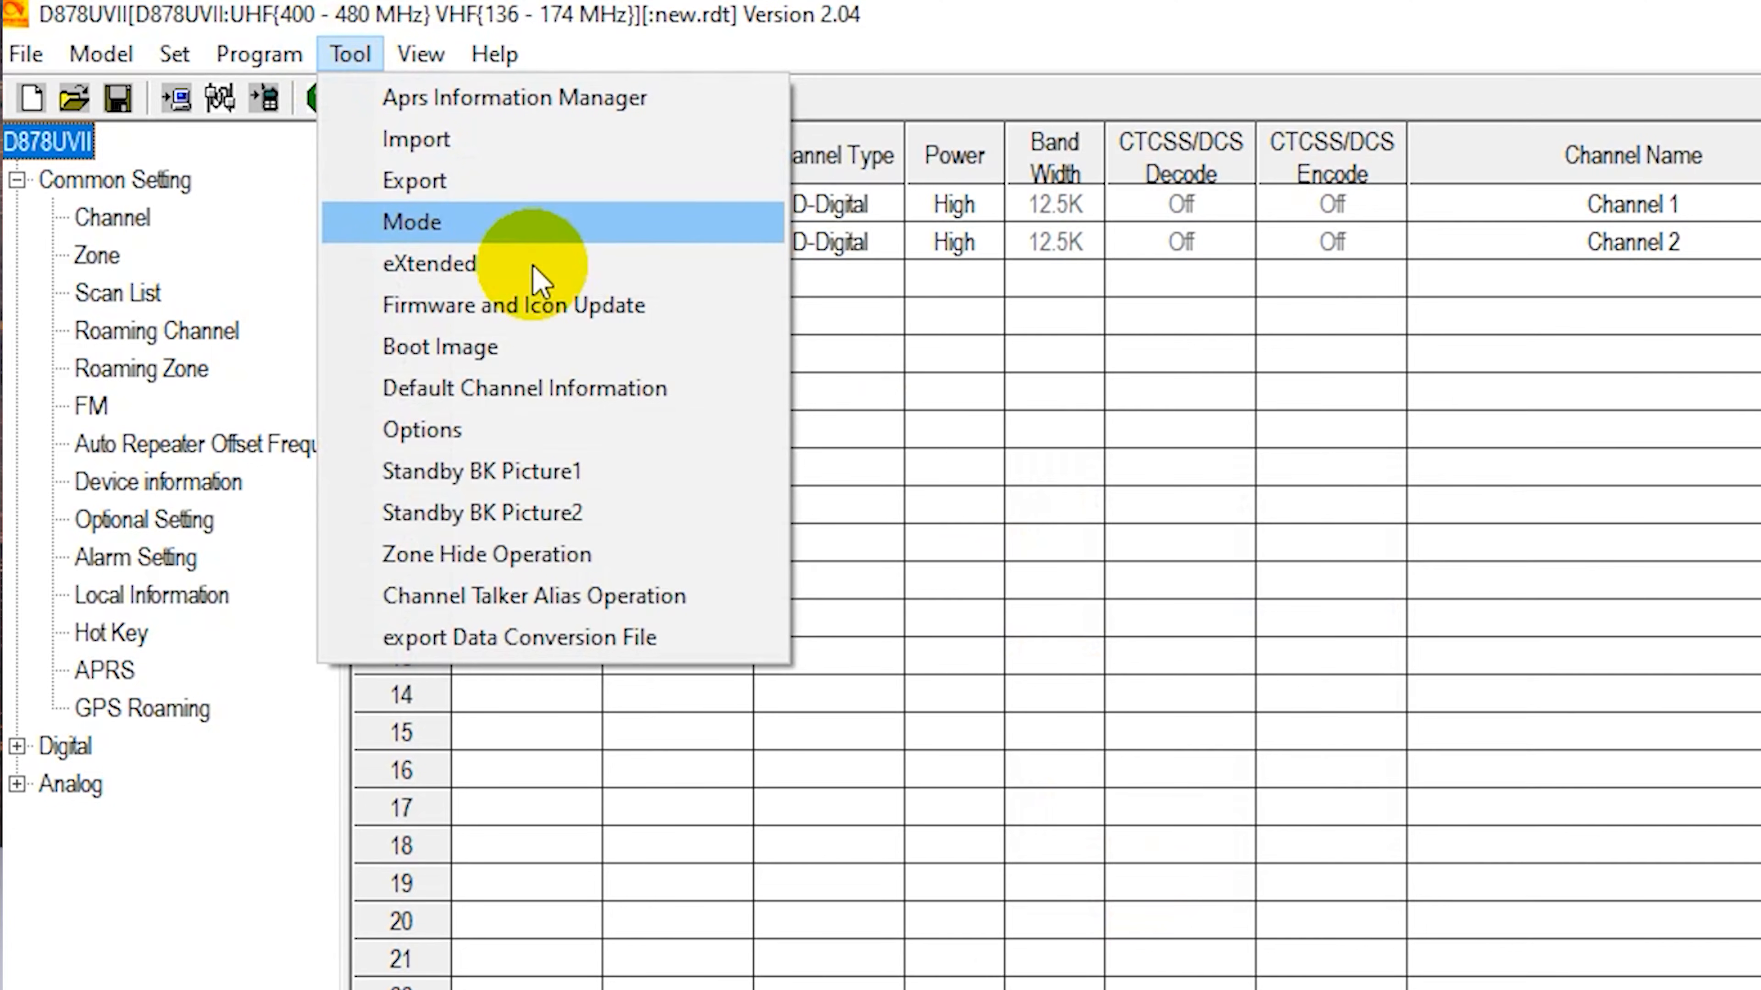
pyautogui.click(511, 305)
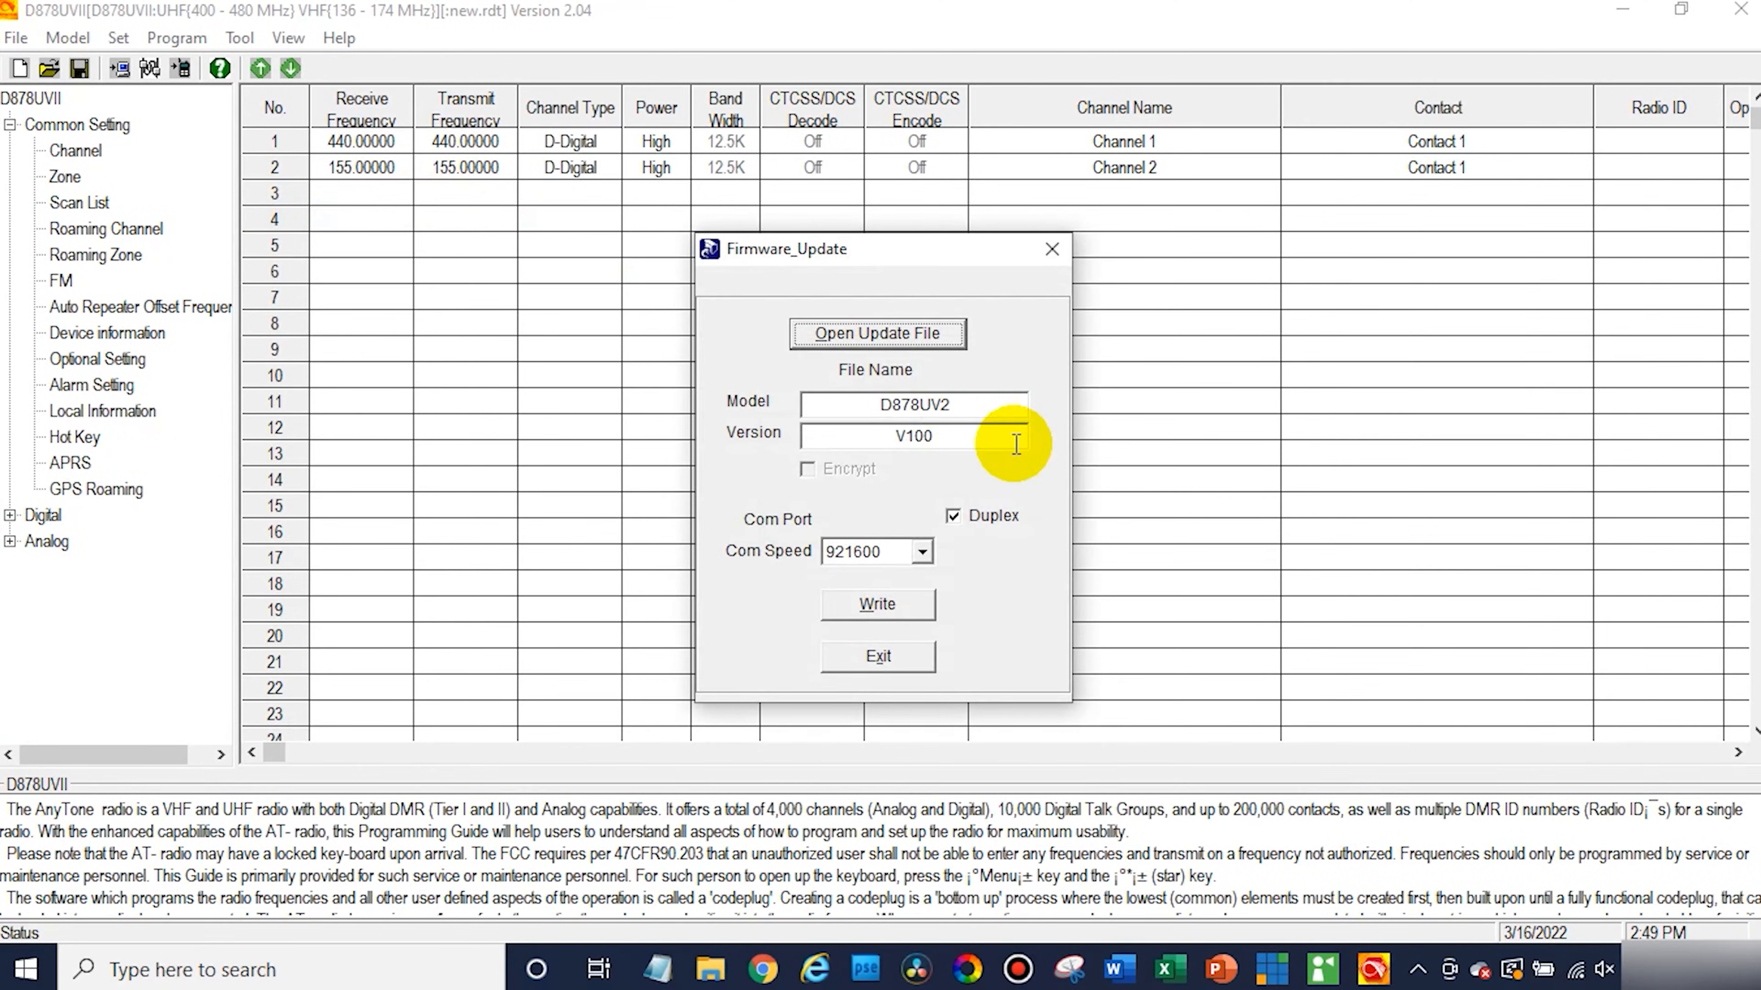
pyautogui.moveTo(1055, 587)
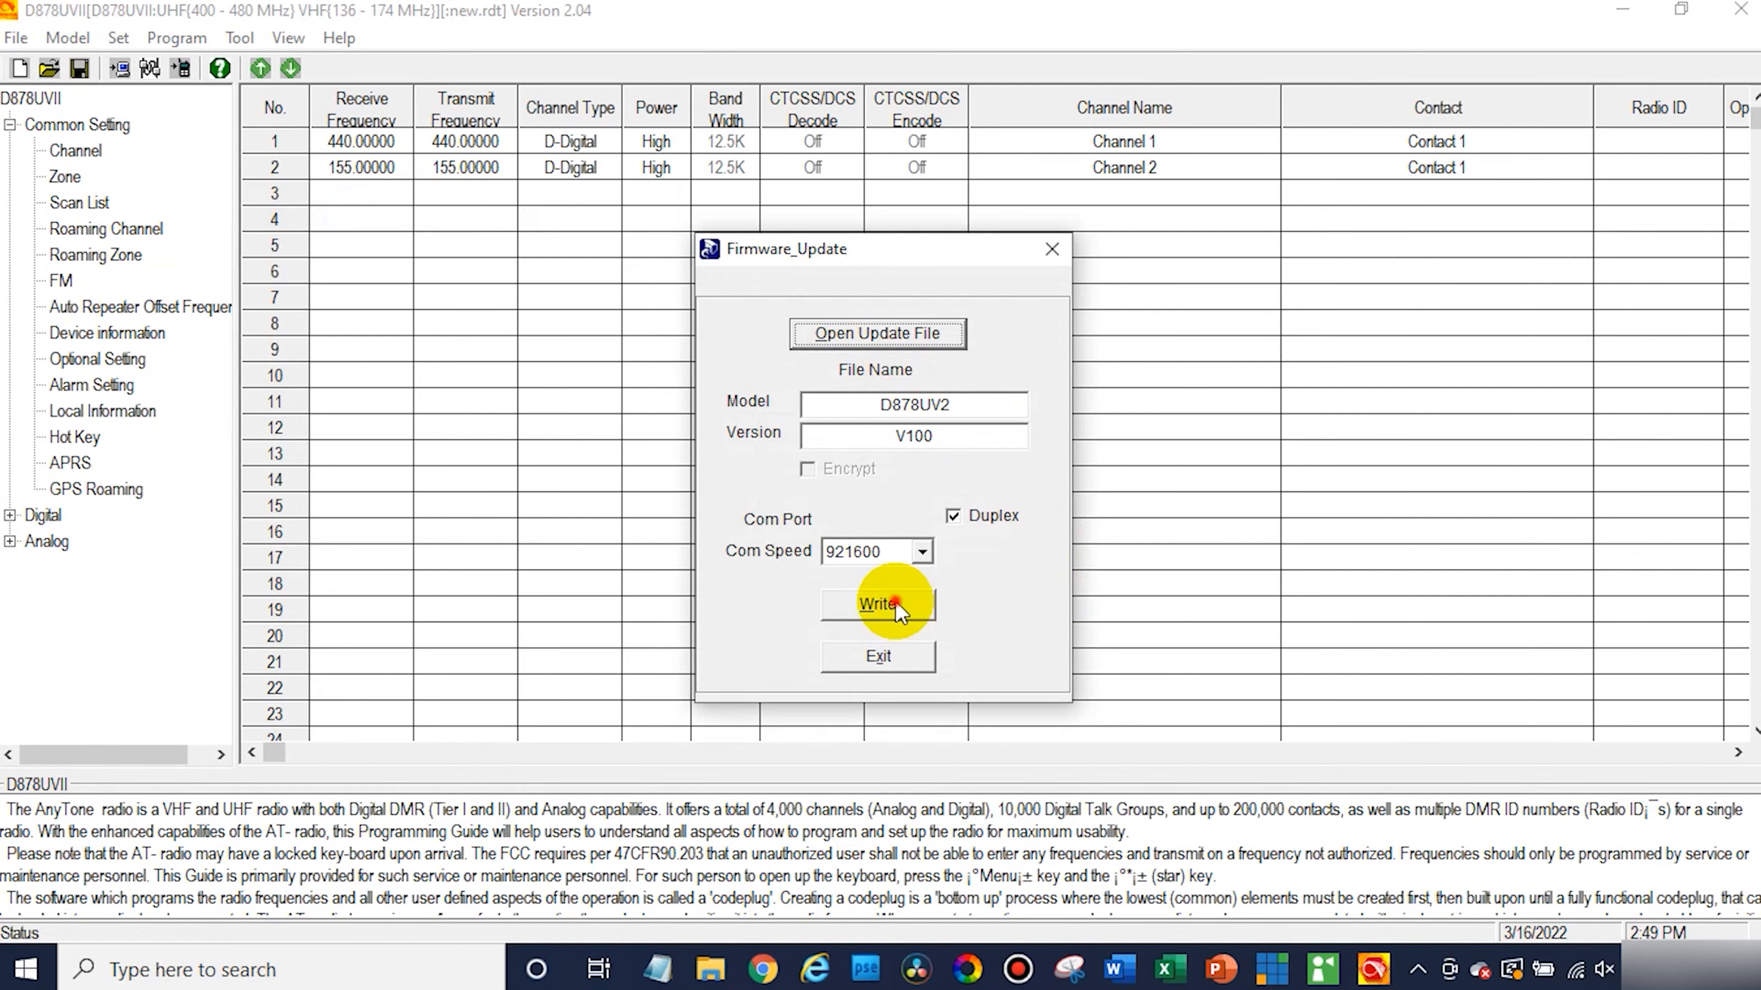
pyautogui.click(877, 604)
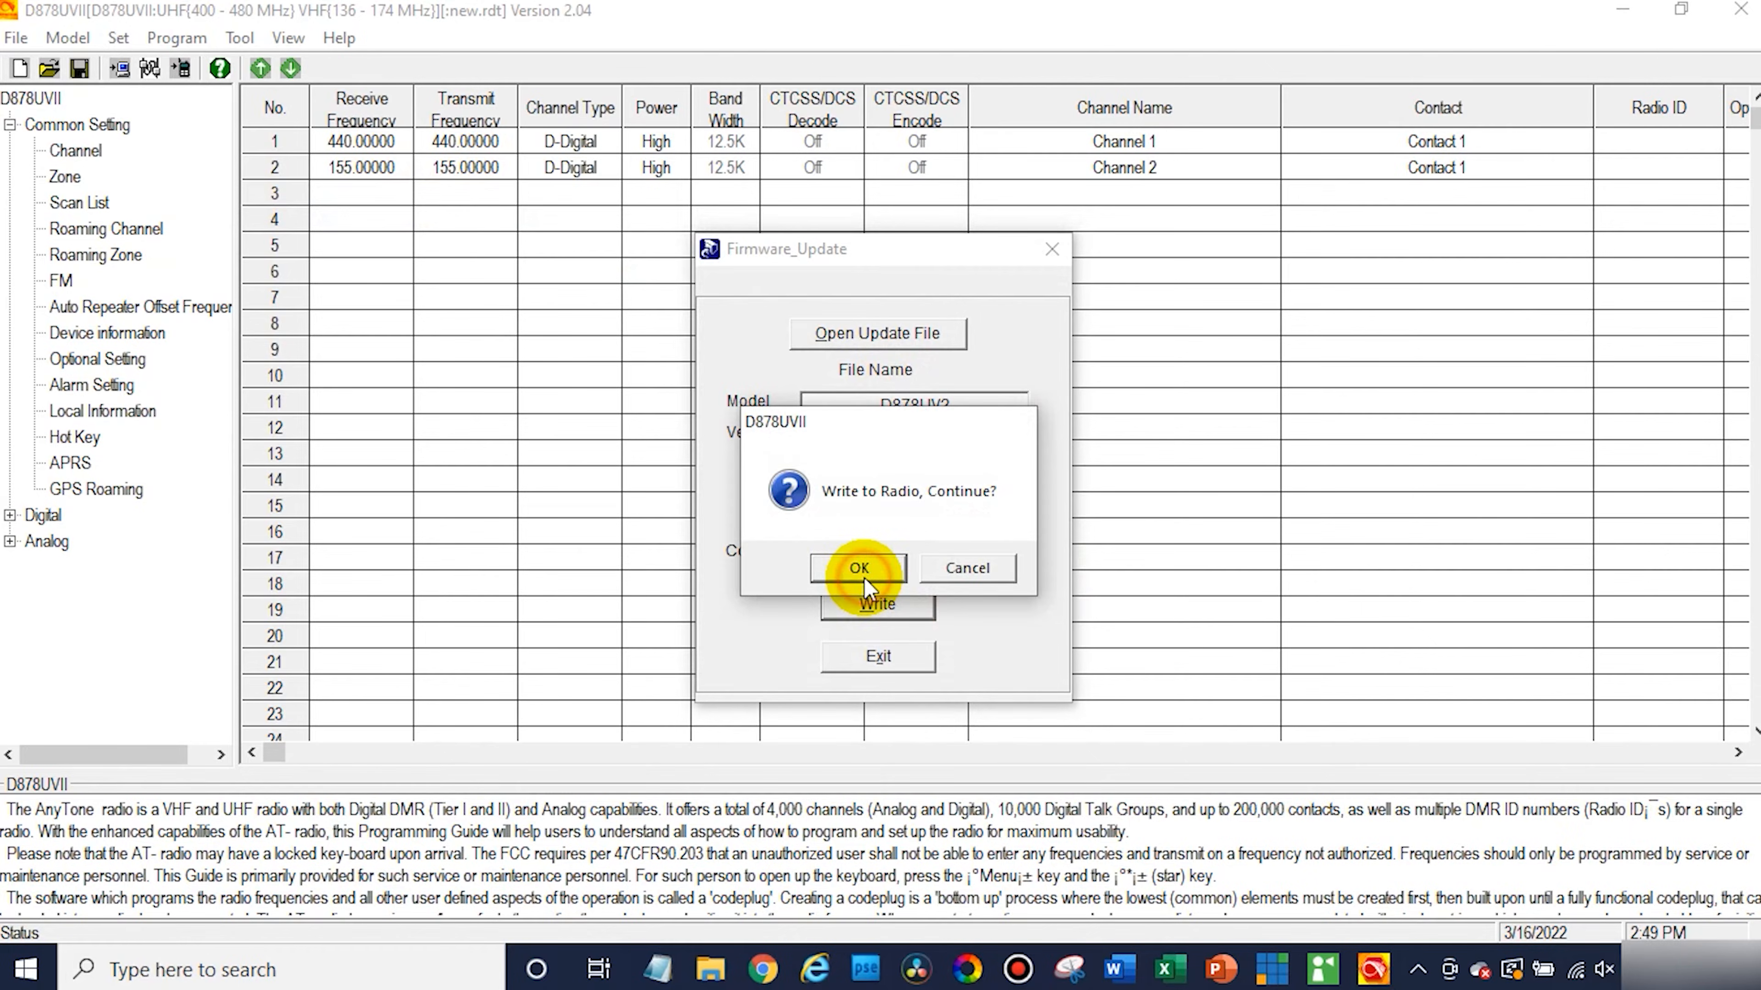
pyautogui.click(859, 568)
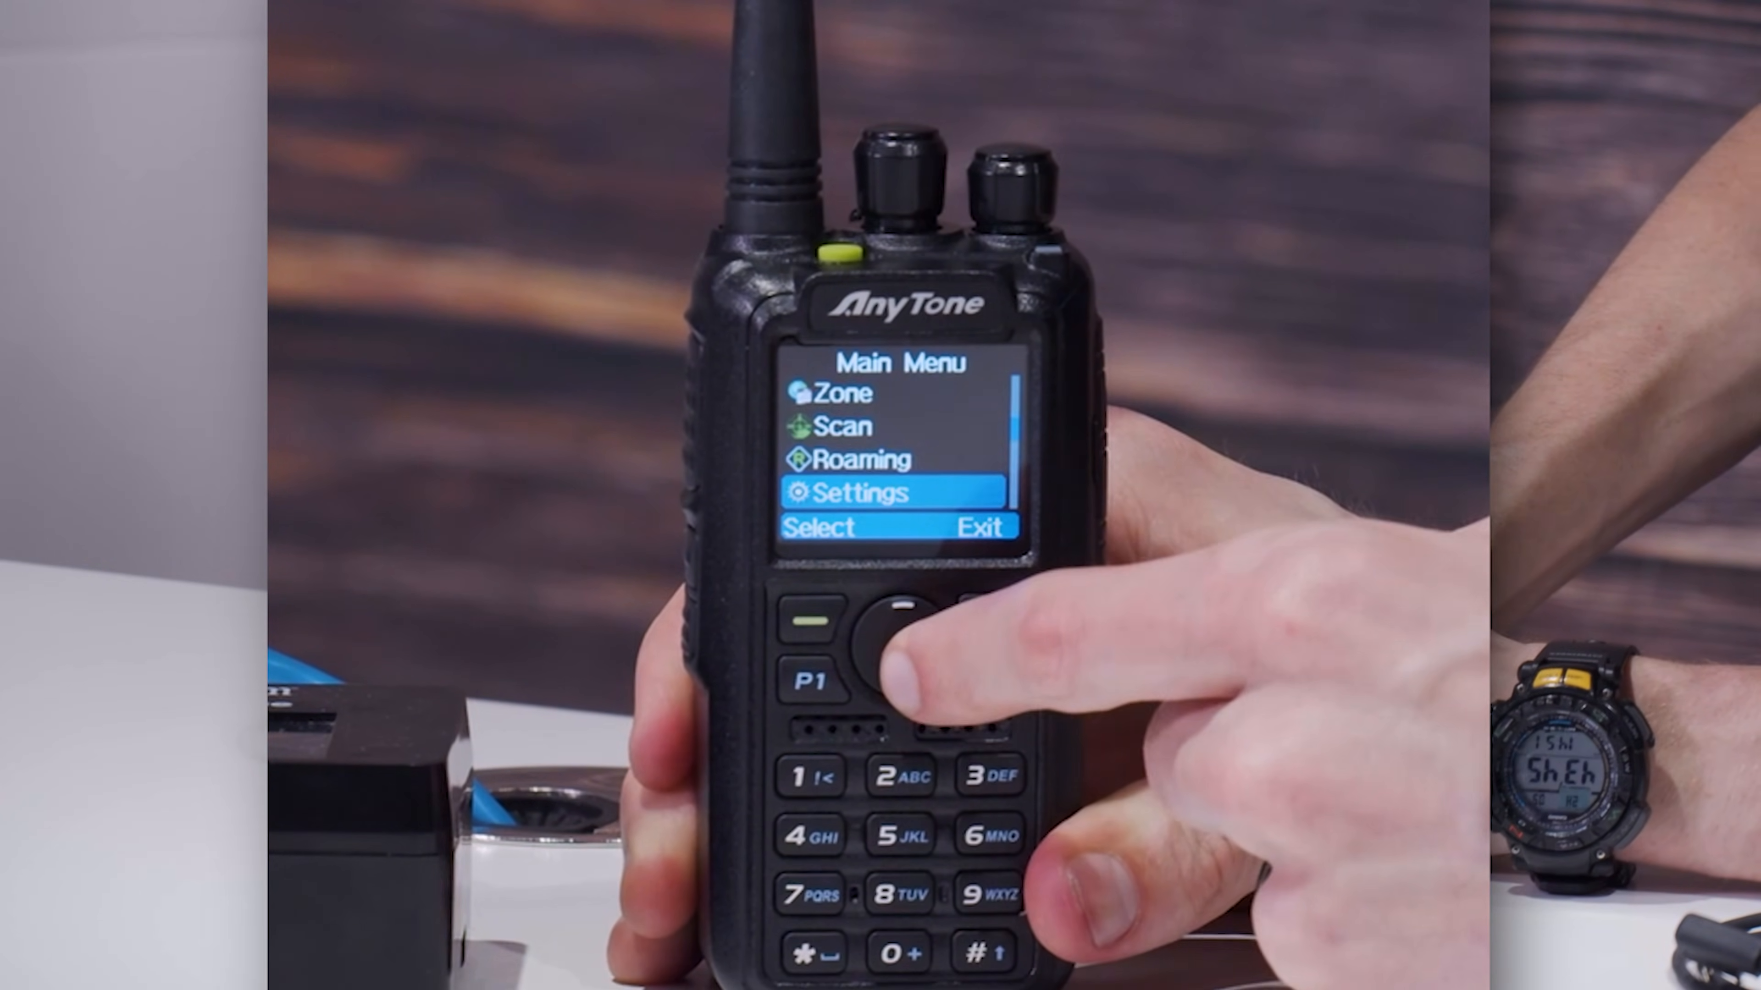
# Step: Acknowledge the CPS prompt while the radio's Device Info shows Ver 2.04
pyautogui.click(887, 629)
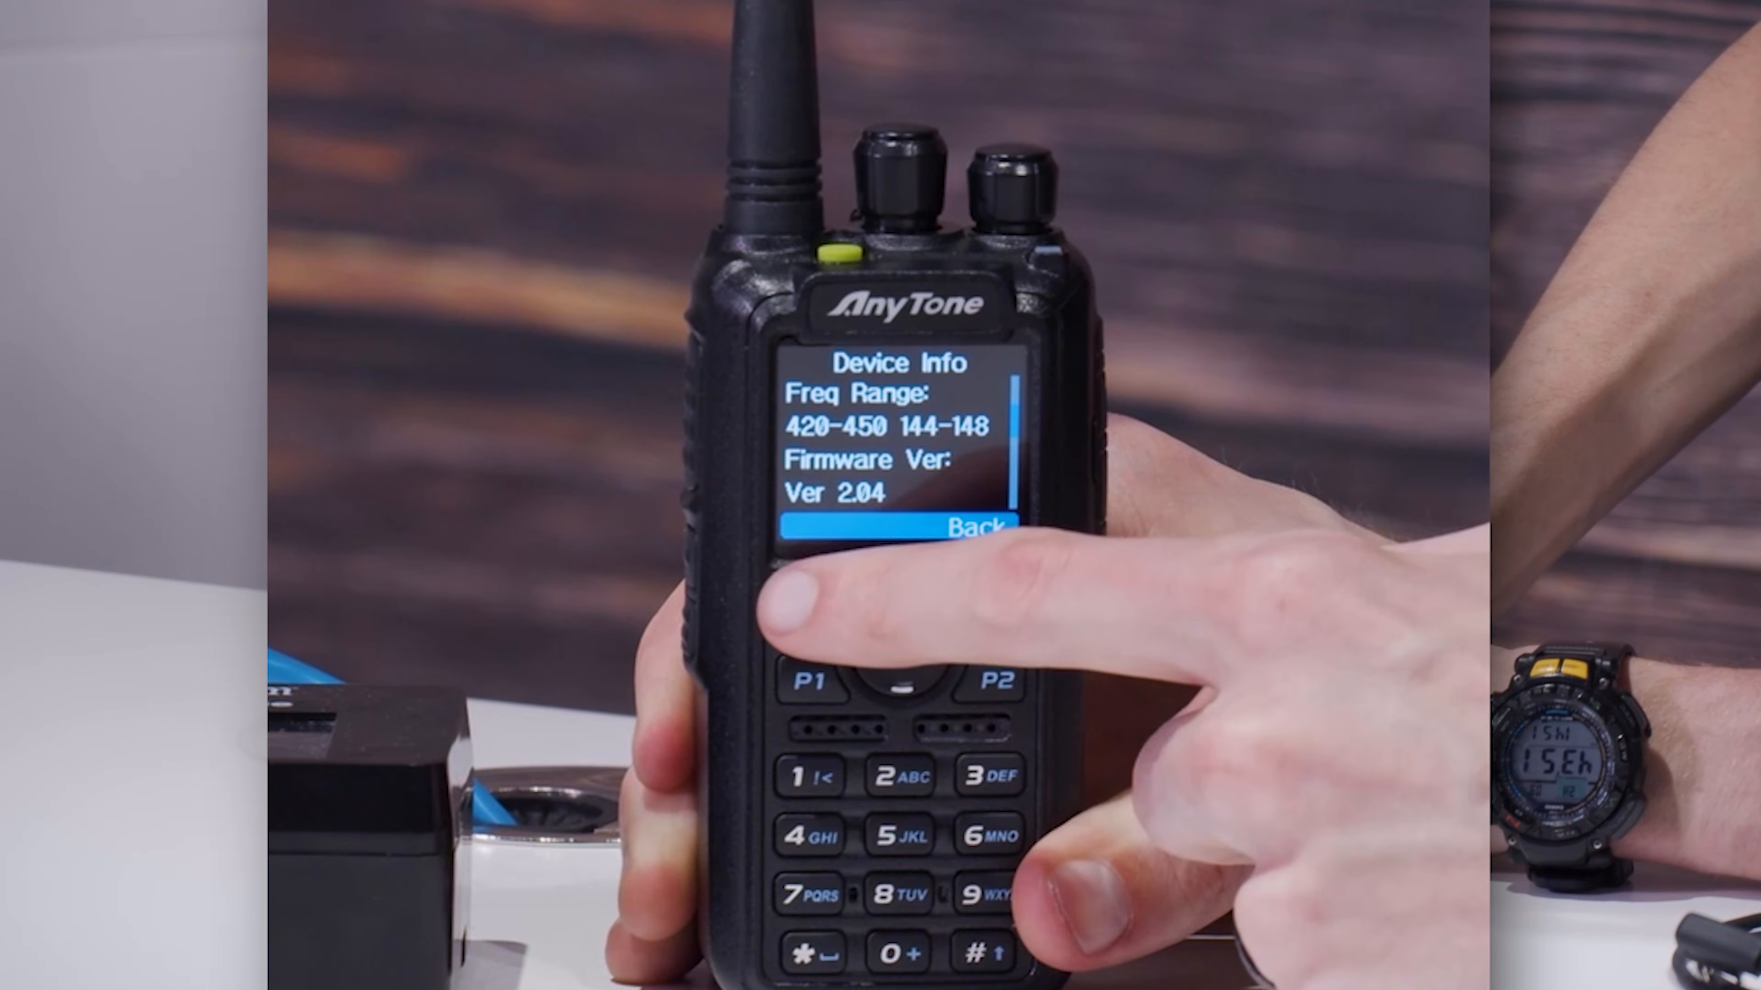